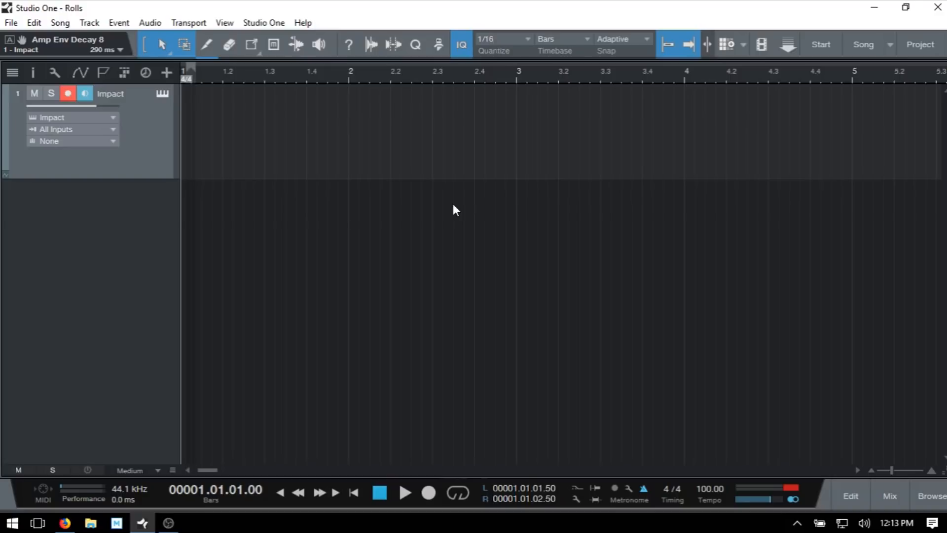
mouse_move(329, 173)
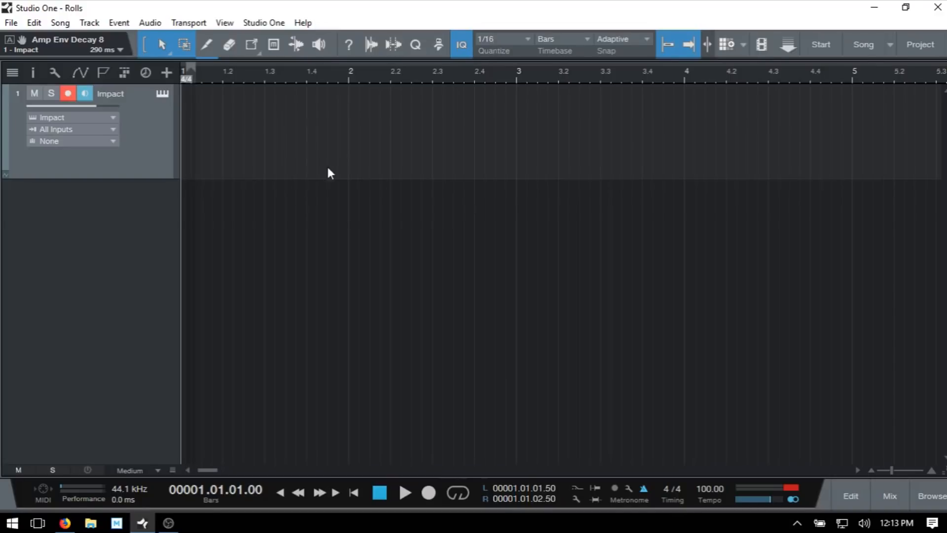
Open the Impact drum instrument to view its pads, then close its window
click(161, 93)
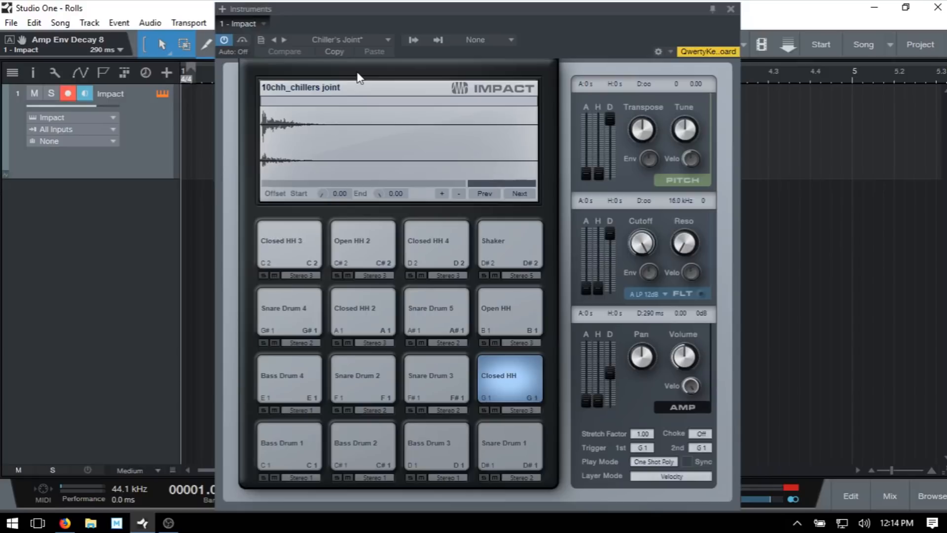
mouse_move(428, 369)
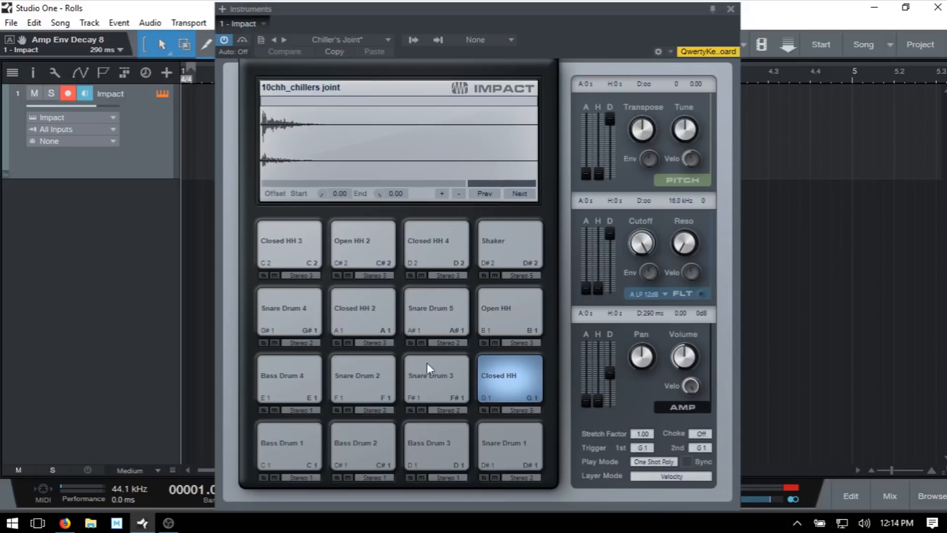
mouse_move(444, 331)
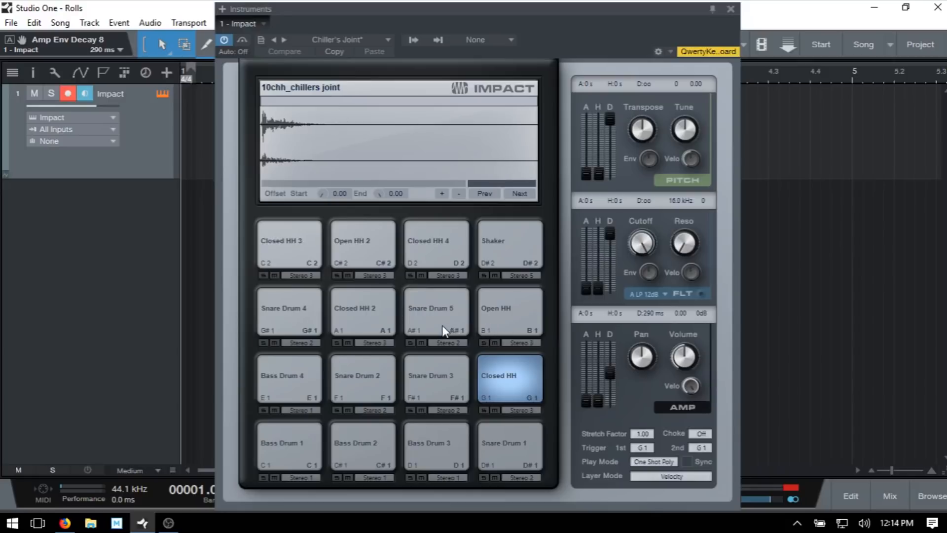
mouse_move(414, 319)
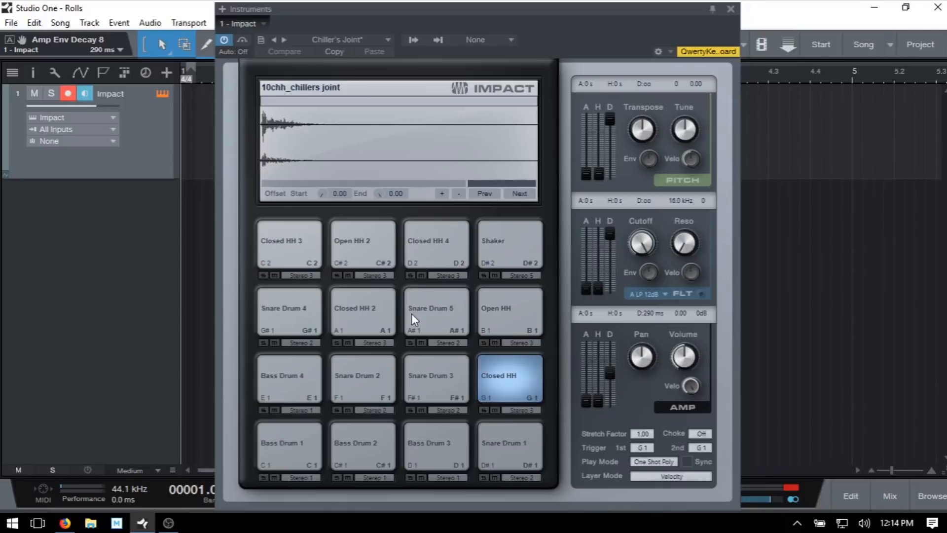
click(730, 8)
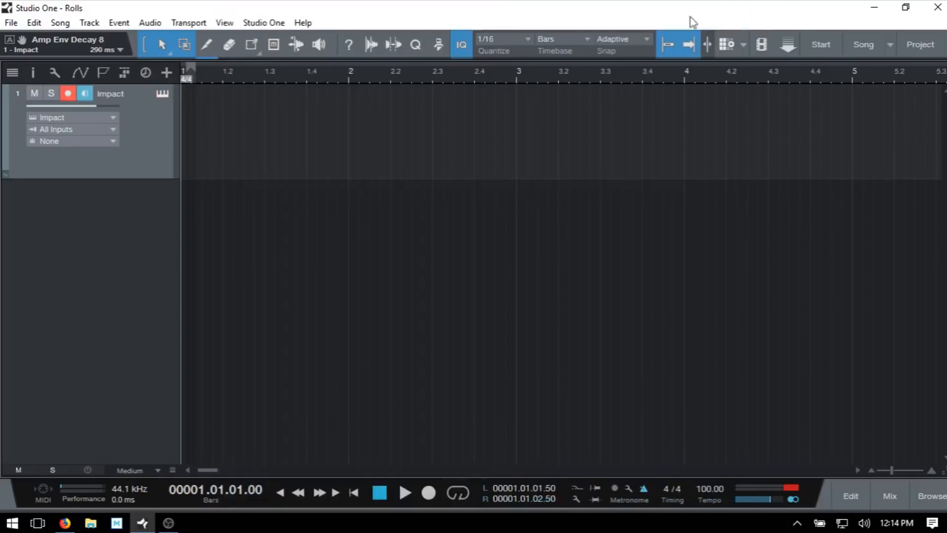
mouse_move(426, 162)
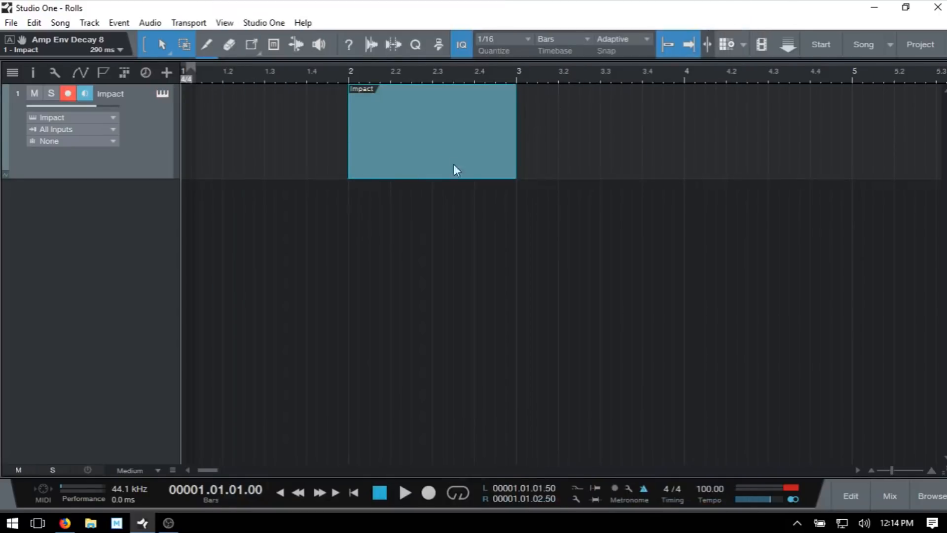
mouse_move(415, 152)
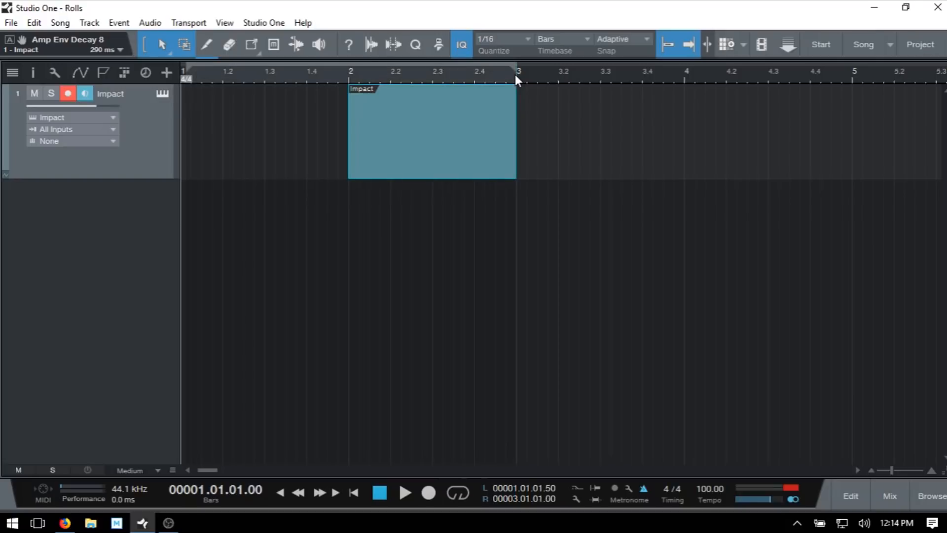
mouse_move(371, 81)
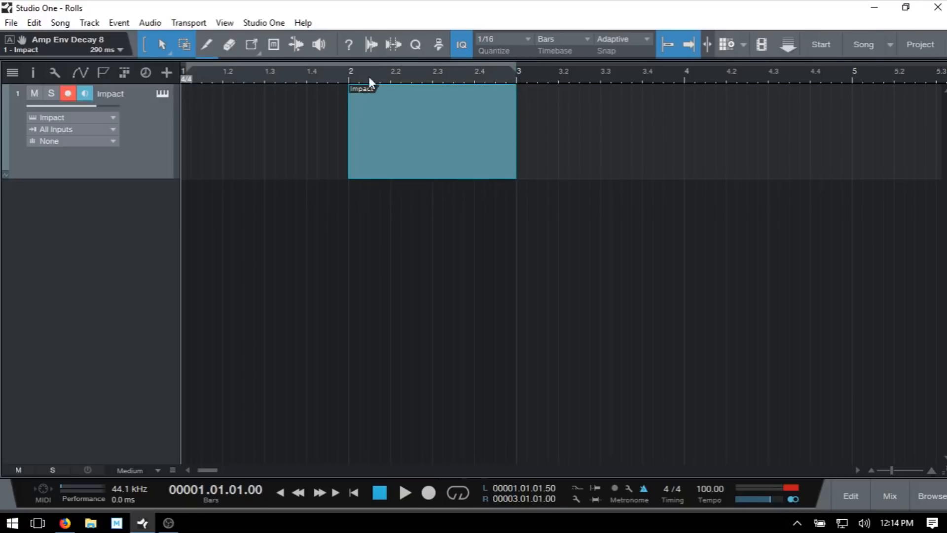
mouse_move(350, 78)
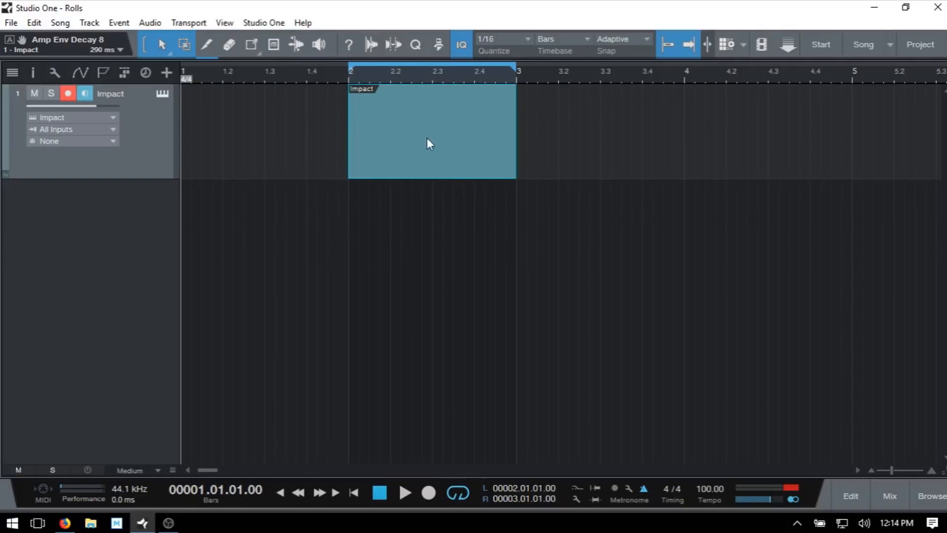
Open the bar-2 drum part in the note editor and label rows with drum names
double_click(431, 132)
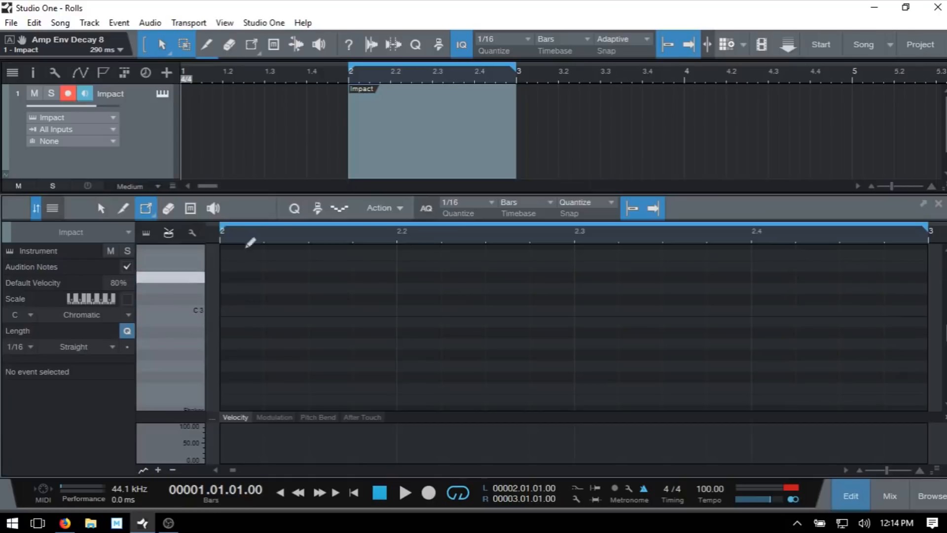
mouse_move(326, 232)
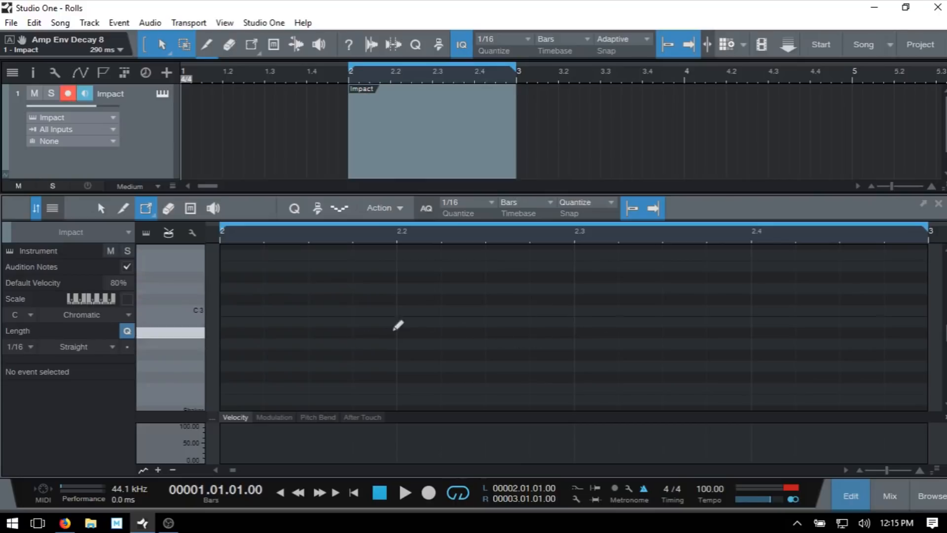
mouse_move(340, 314)
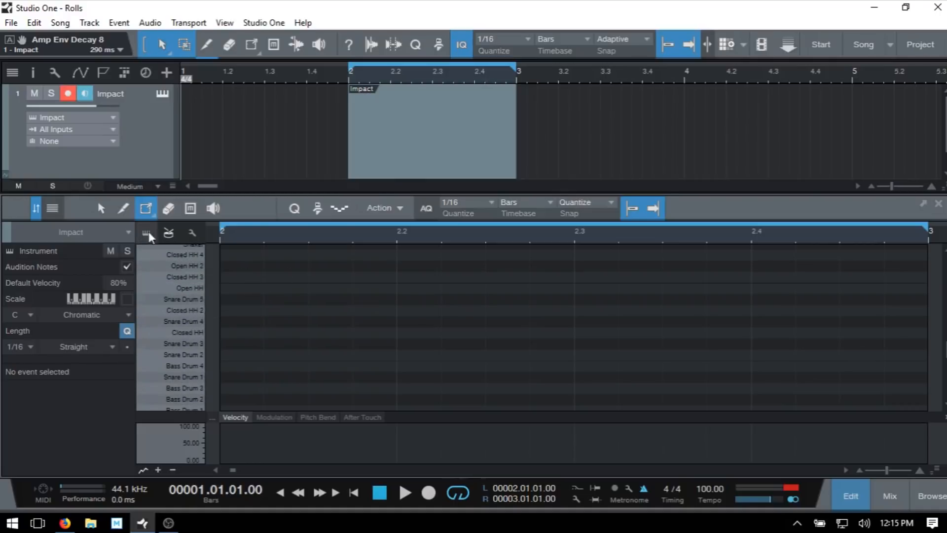
click(145, 232)
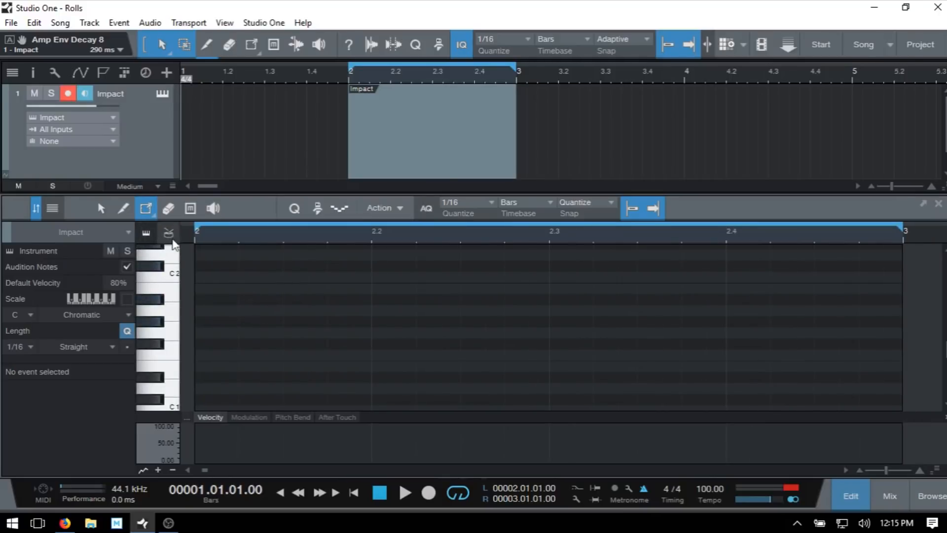
click(169, 232)
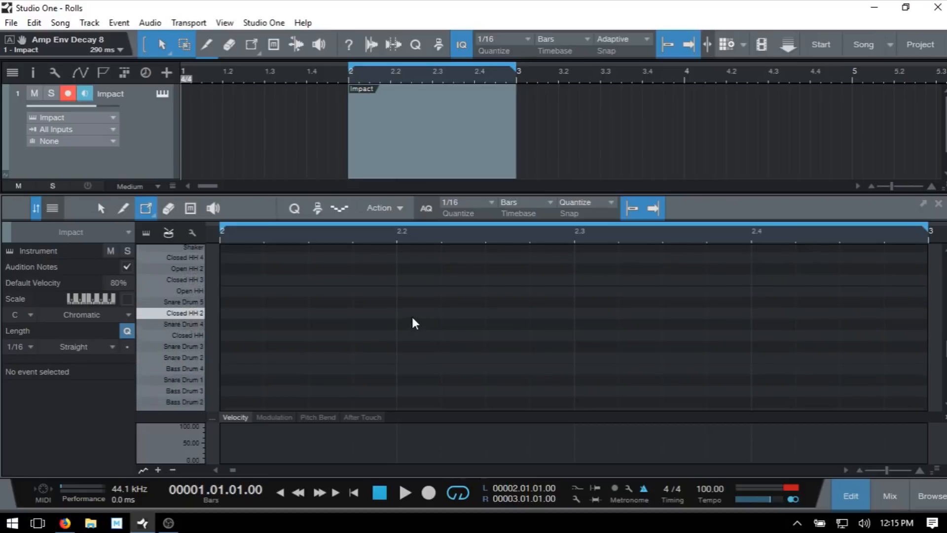
mouse_move(418, 320)
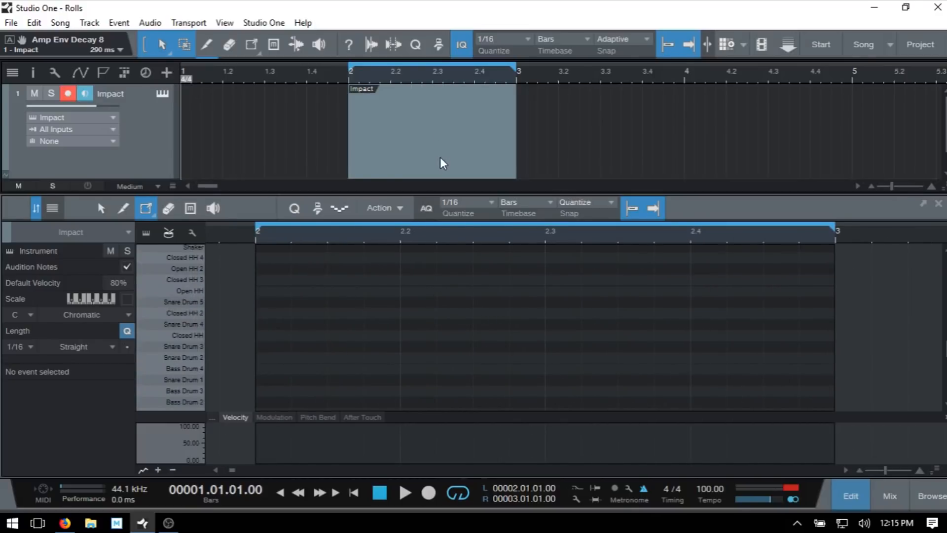
mouse_move(457, 151)
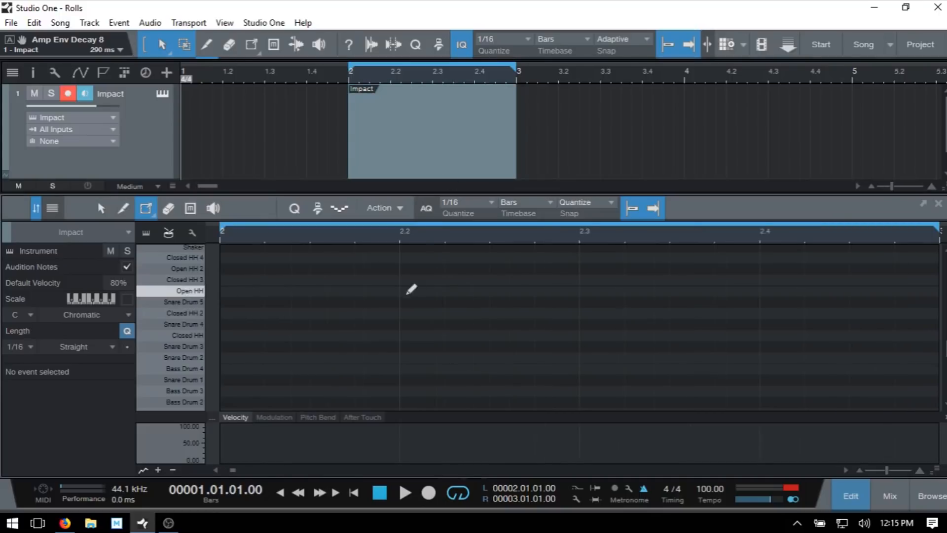
mouse_move(752, 345)
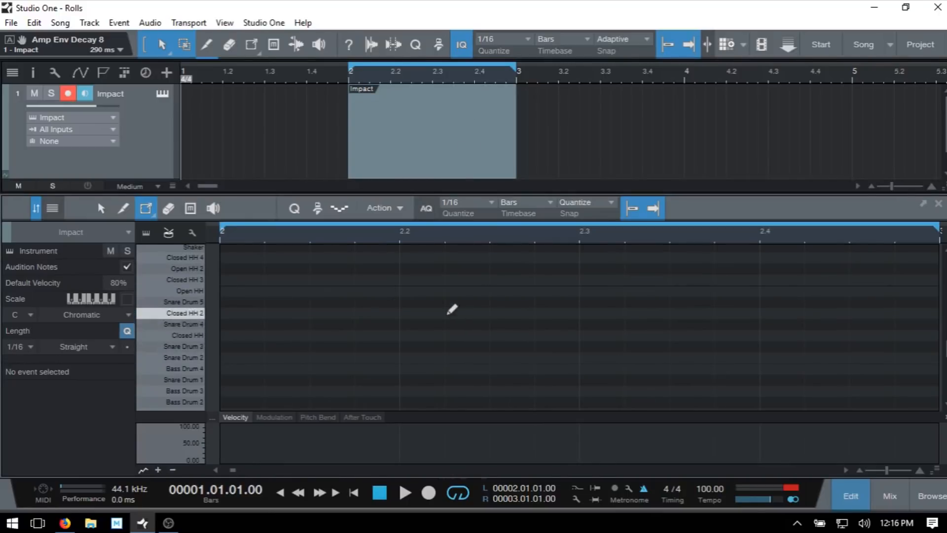
mouse_move(361, 307)
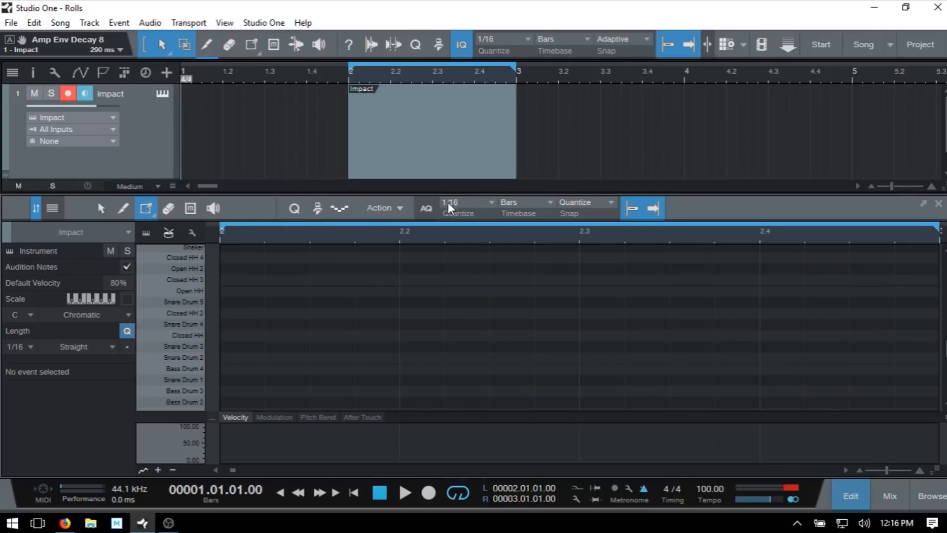
mouse_move(370, 266)
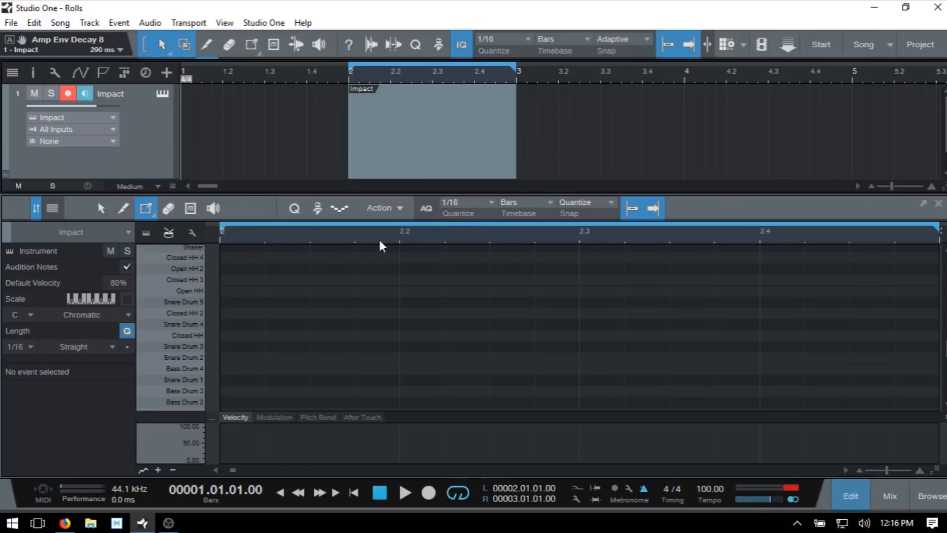
mouse_move(443, 147)
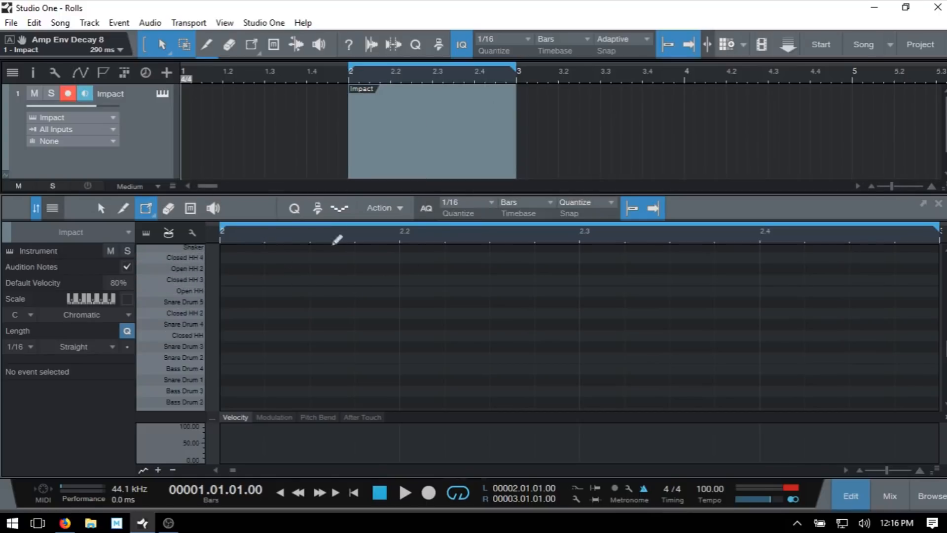
mouse_move(642, 248)
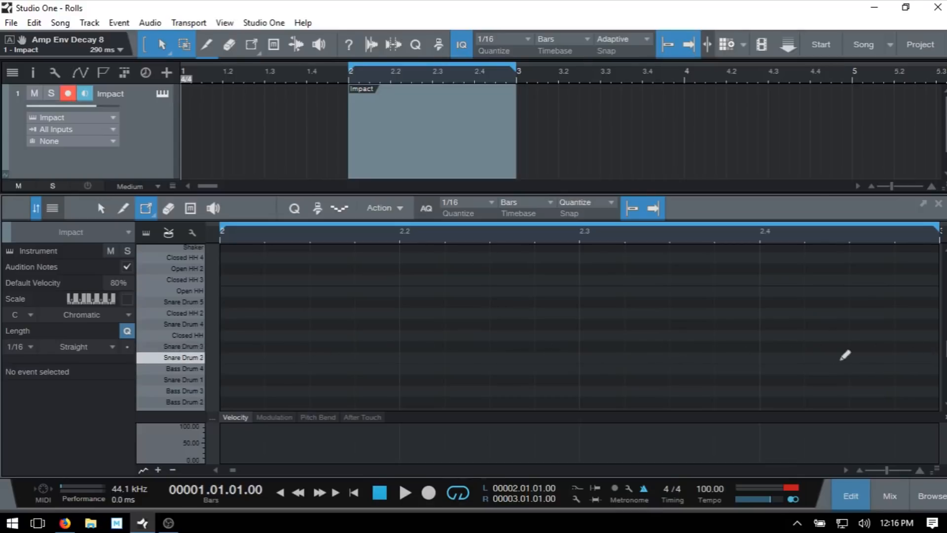
mouse_move(517, 354)
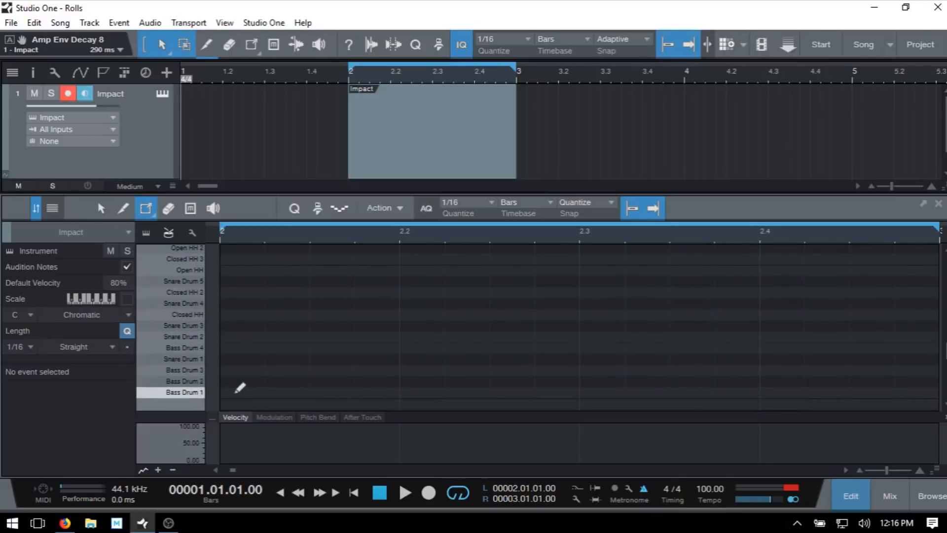
Draw Bass Drum 1 kicks in the bar and a Snare Drum 3 hit on beat 2
click(239, 392)
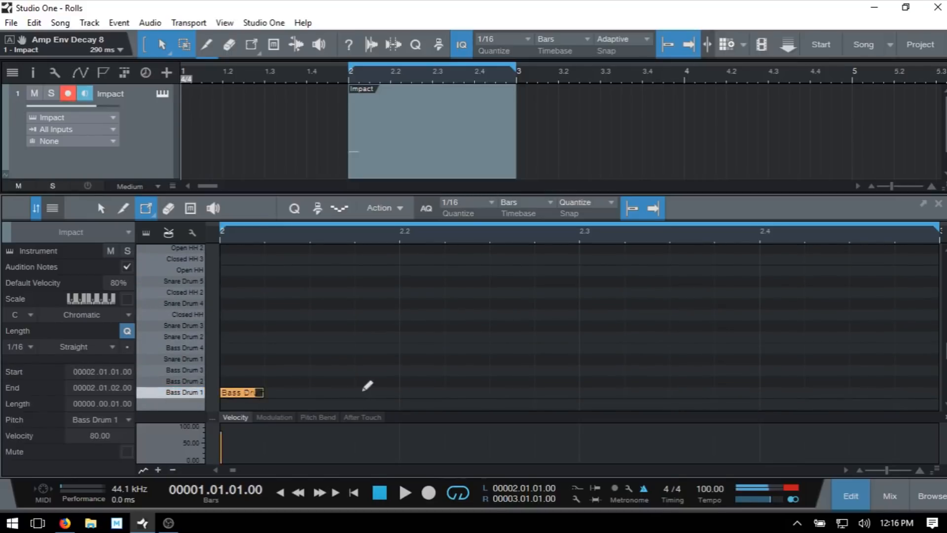
click(423, 392)
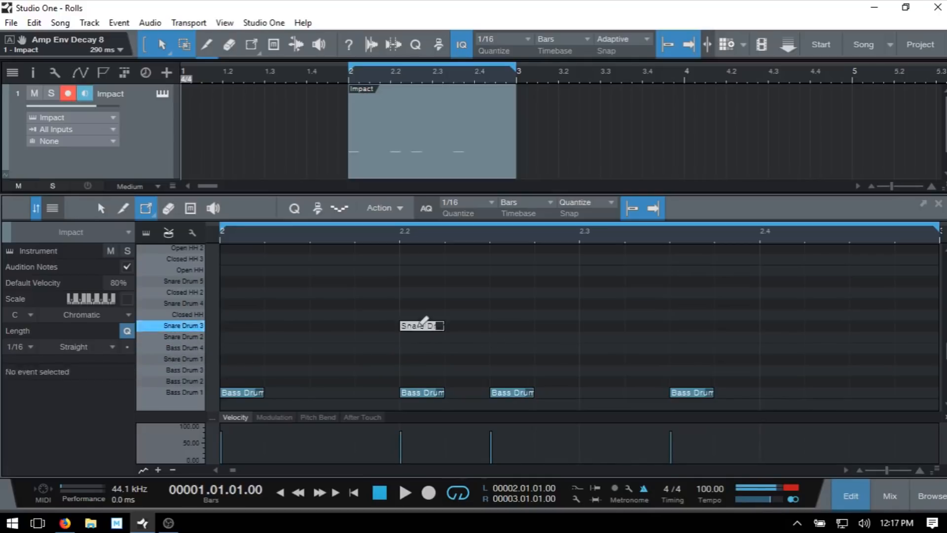
click(421, 326)
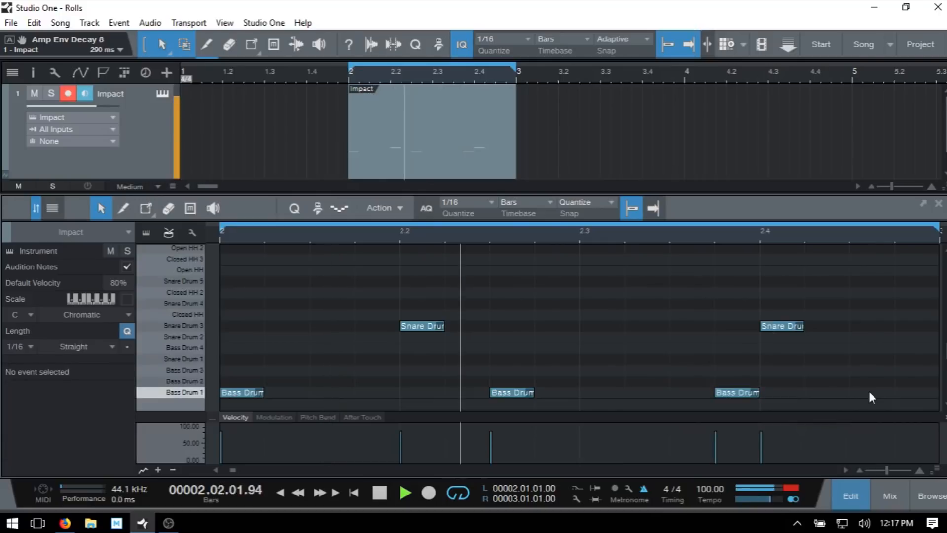
click(828, 392)
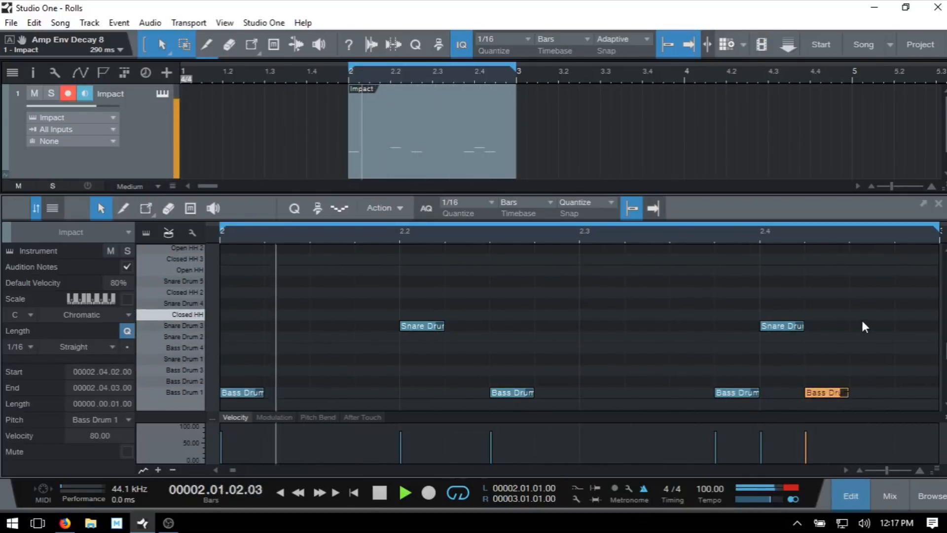
click(404, 493)
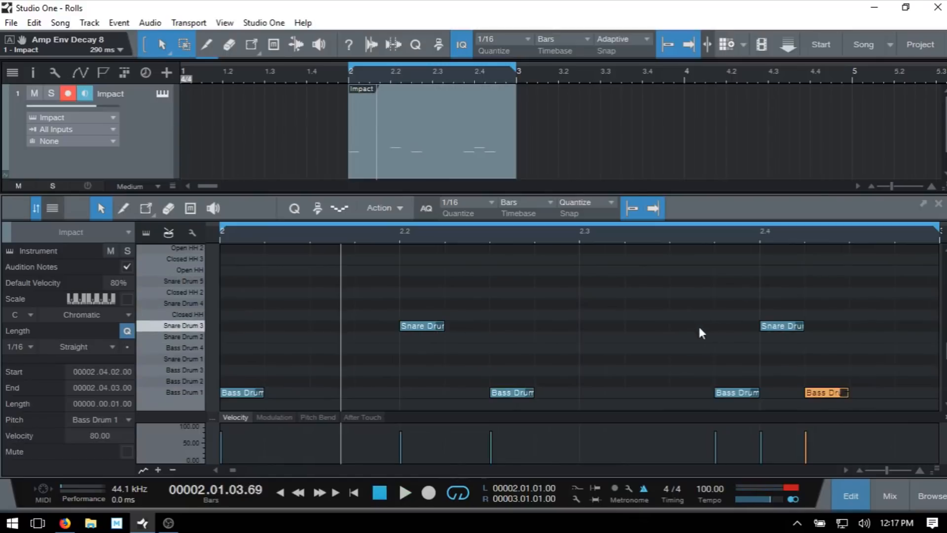
mouse_move(713, 333)
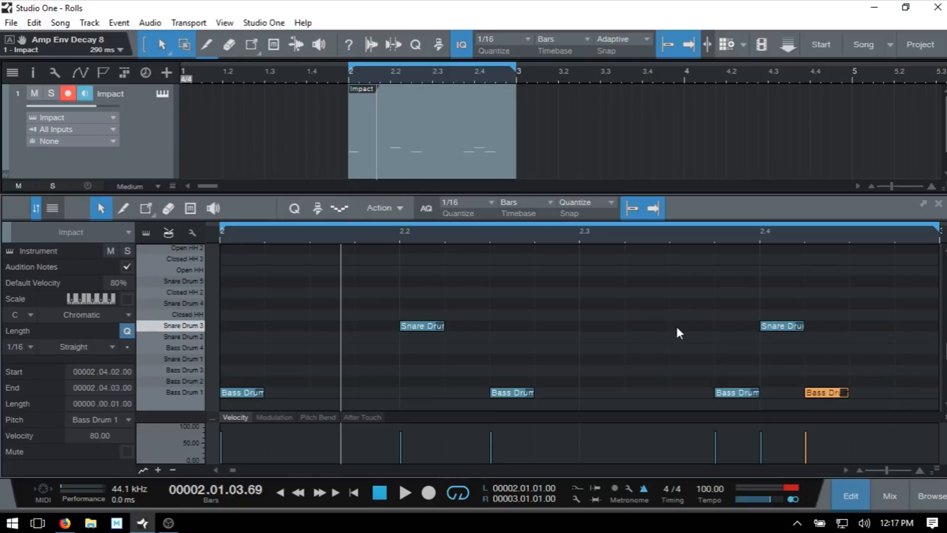
mouse_move(676, 333)
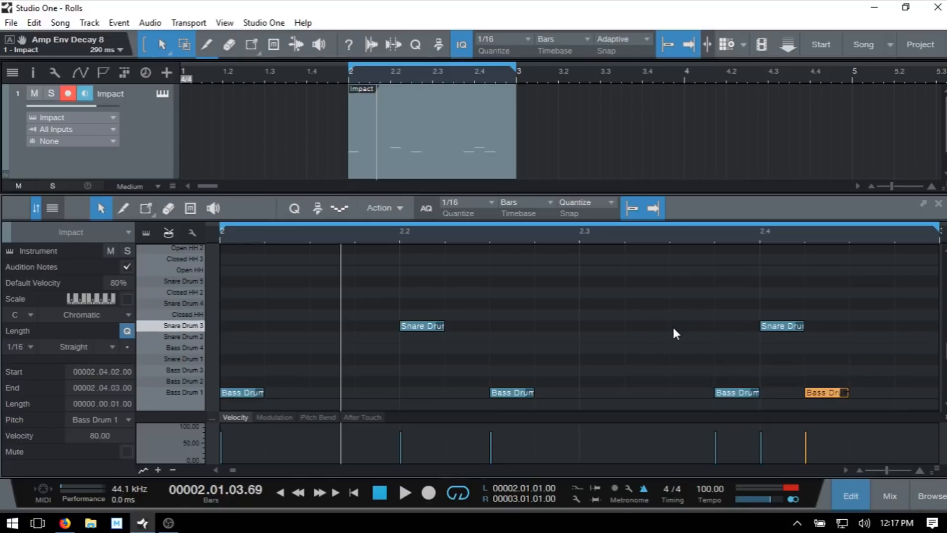
click(123, 208)
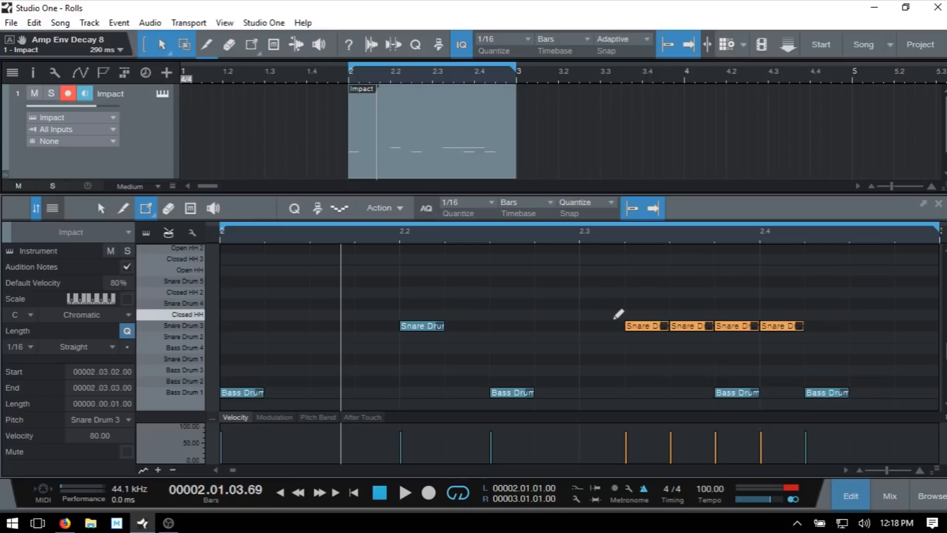
click(403, 493)
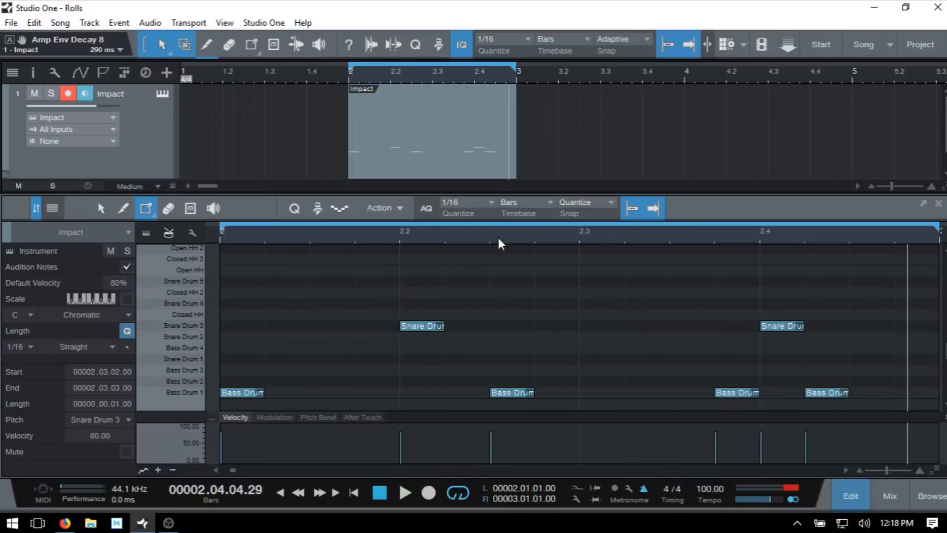
Set the note grid to 1/32 for the snare roll, then return to selecting notes
click(465, 203)
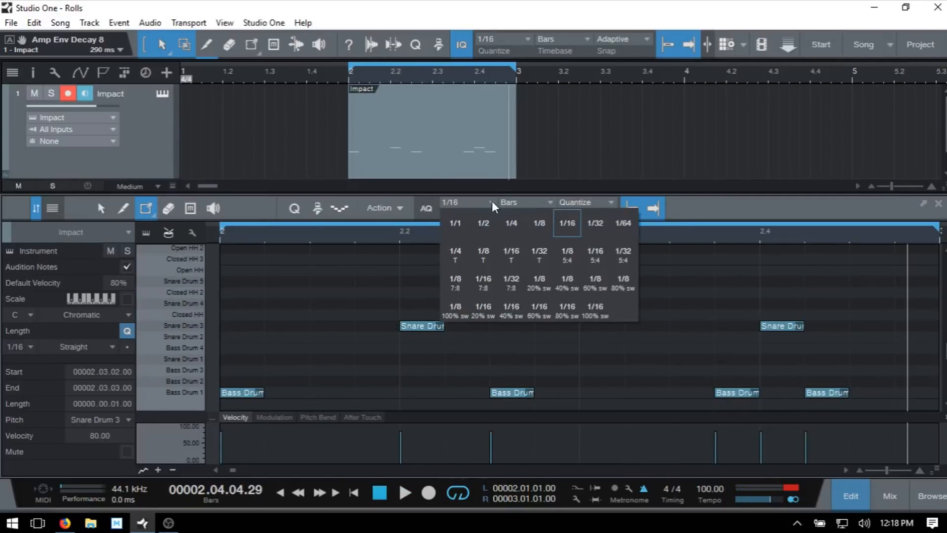
click(594, 223)
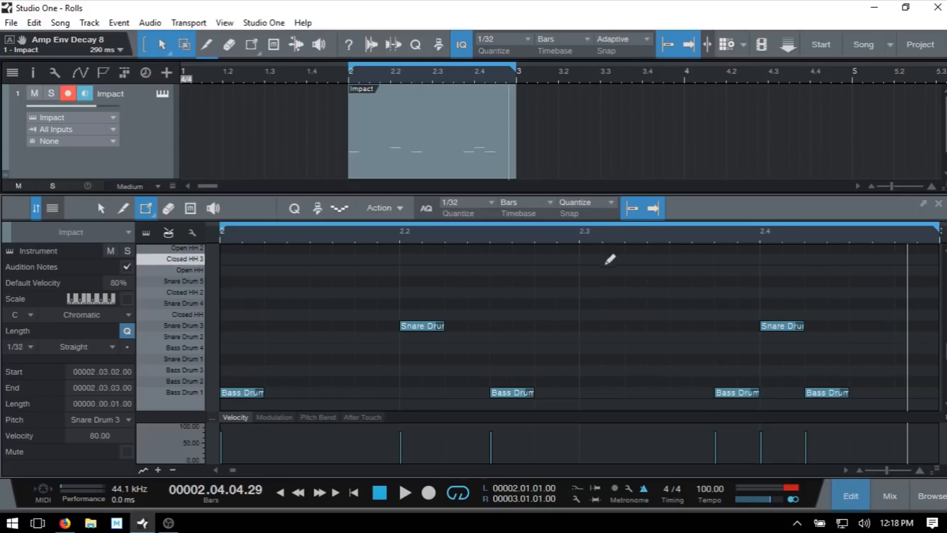
mouse_move(506, 249)
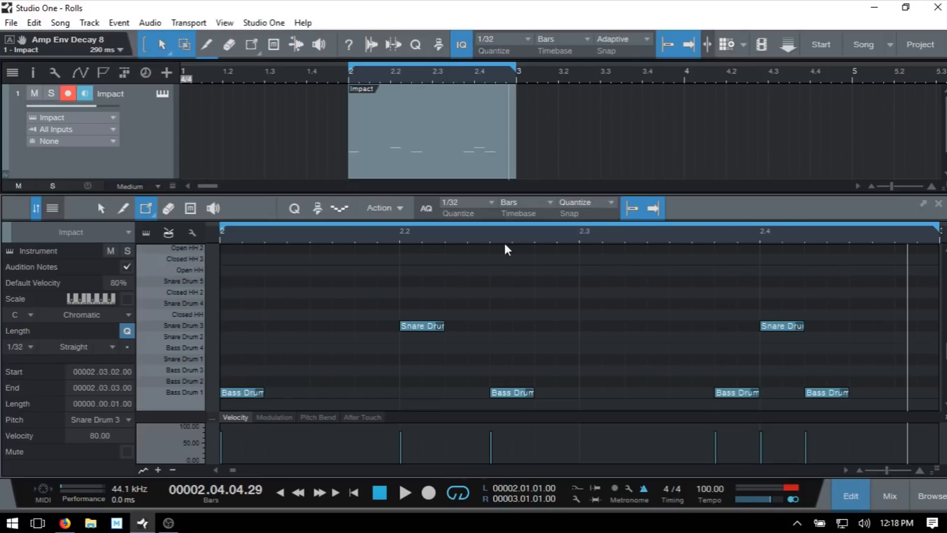
mouse_move(538, 250)
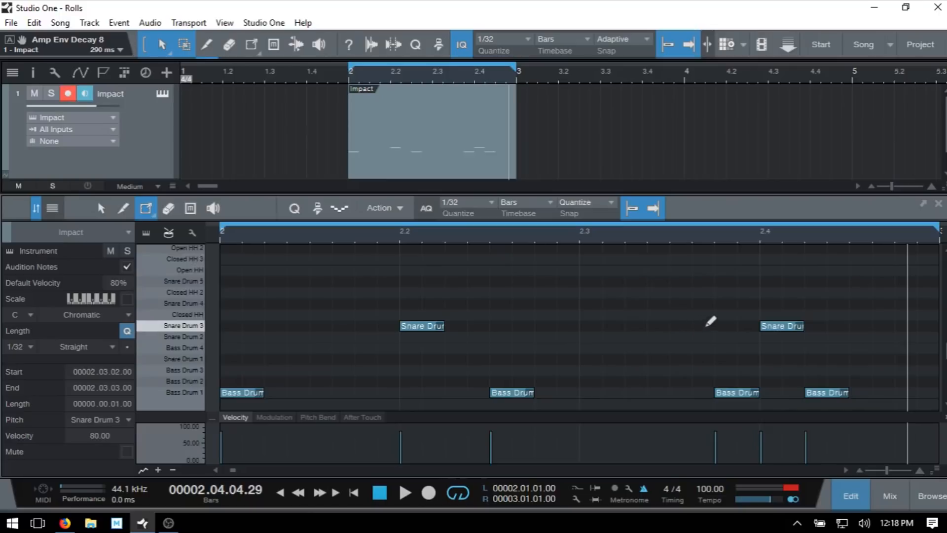
mouse_move(707, 319)
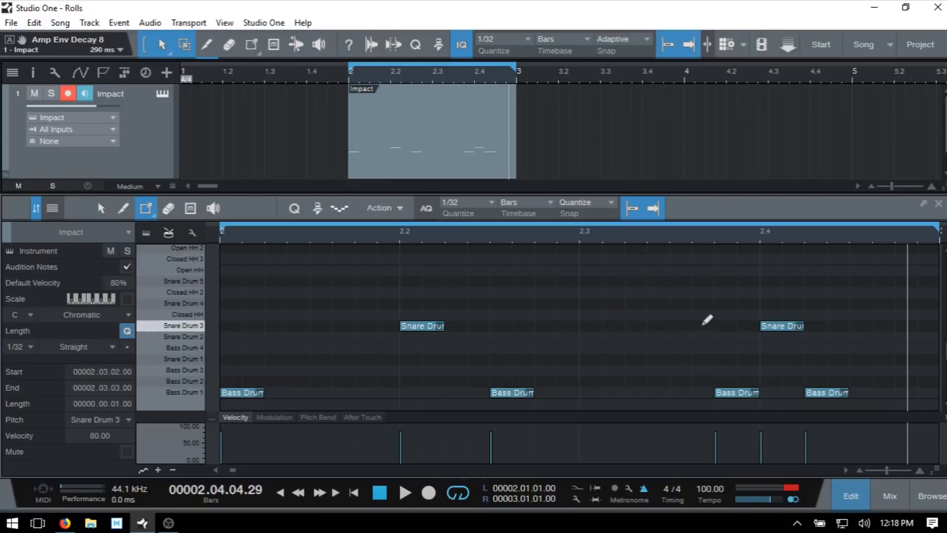
mouse_move(703, 320)
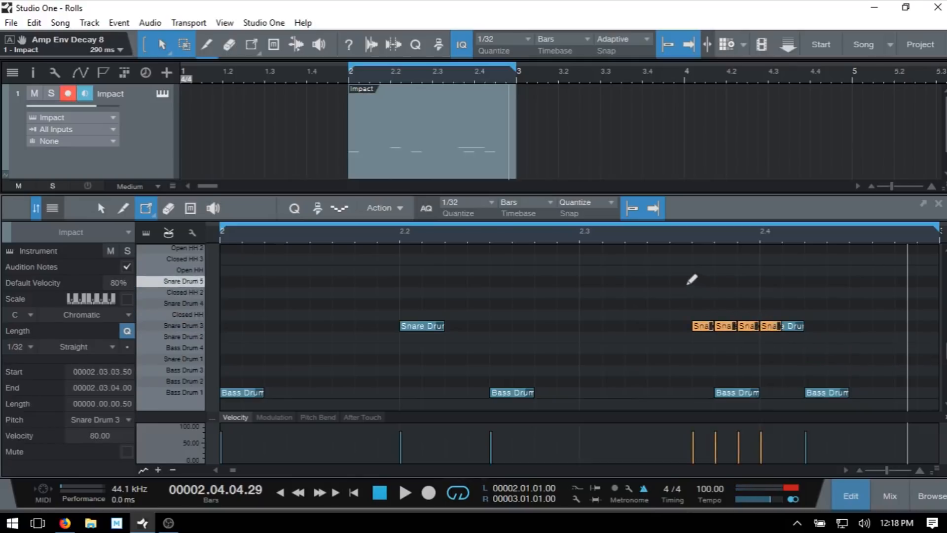
click(404, 493)
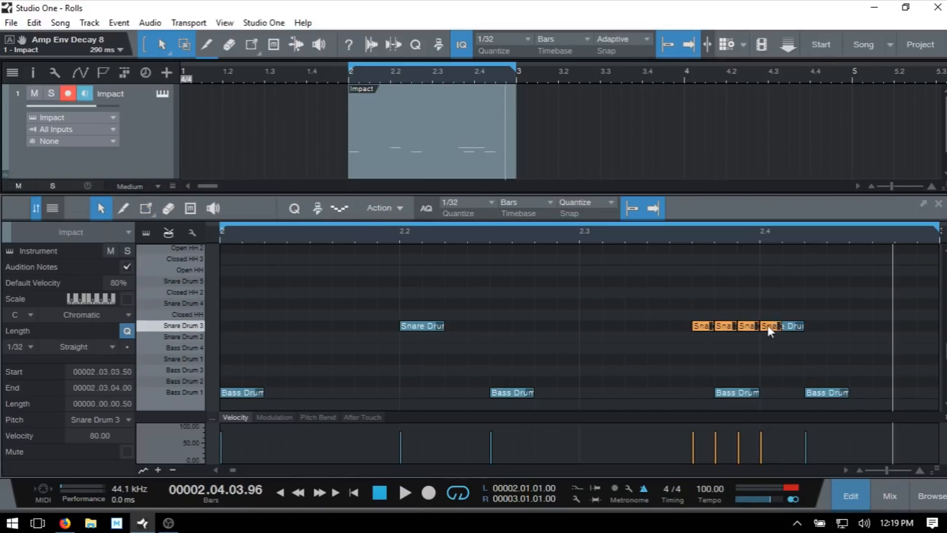
mouse_move(772, 331)
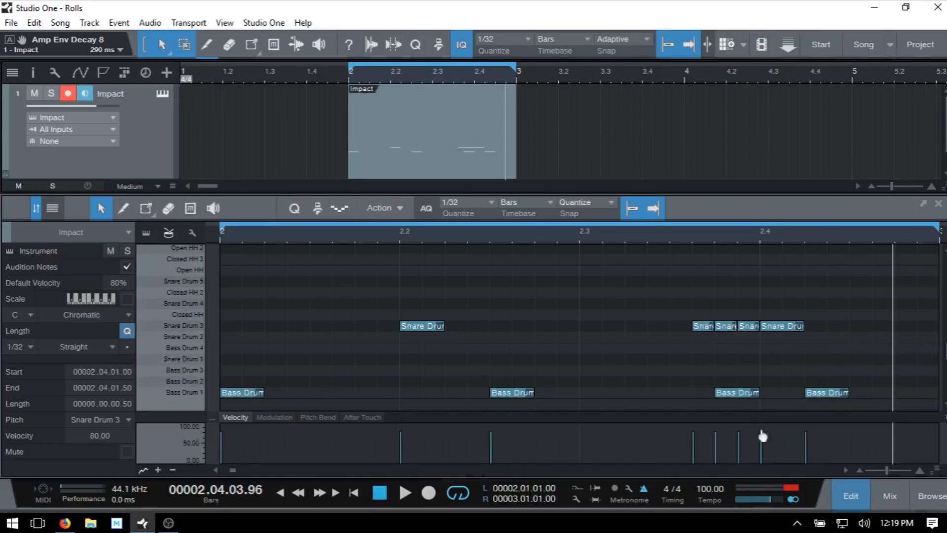
mouse_move(713, 442)
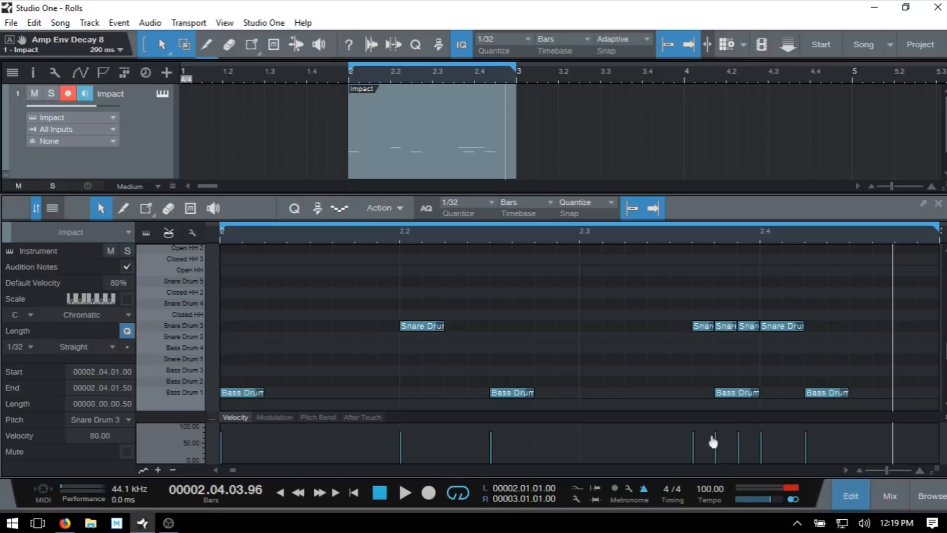
mouse_move(711, 455)
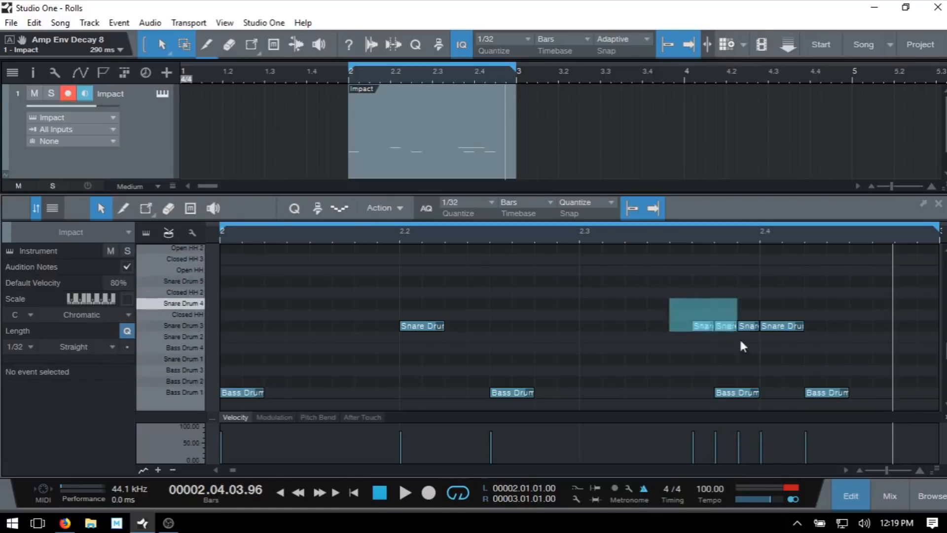
Select the snare roll notes and draw a rising line in the Velocity lane
click(704, 314)
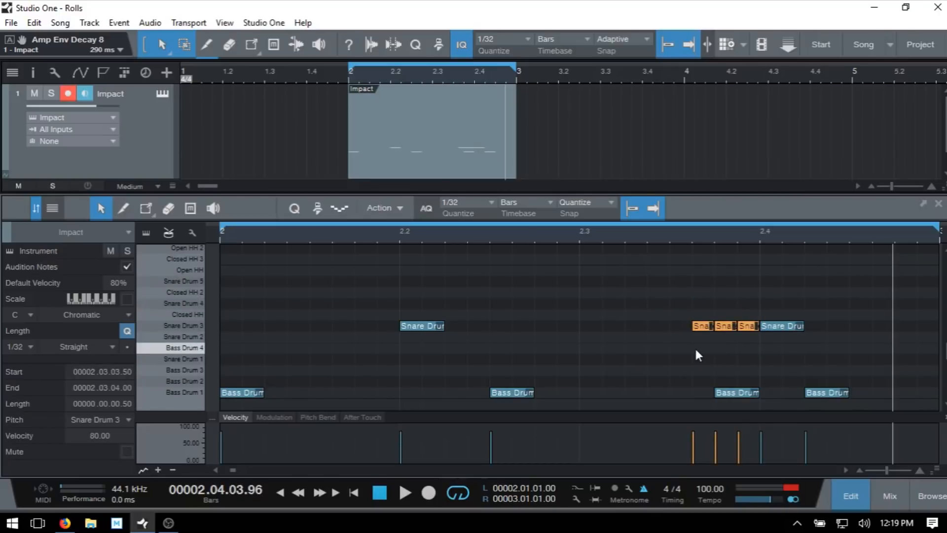
click(145, 208)
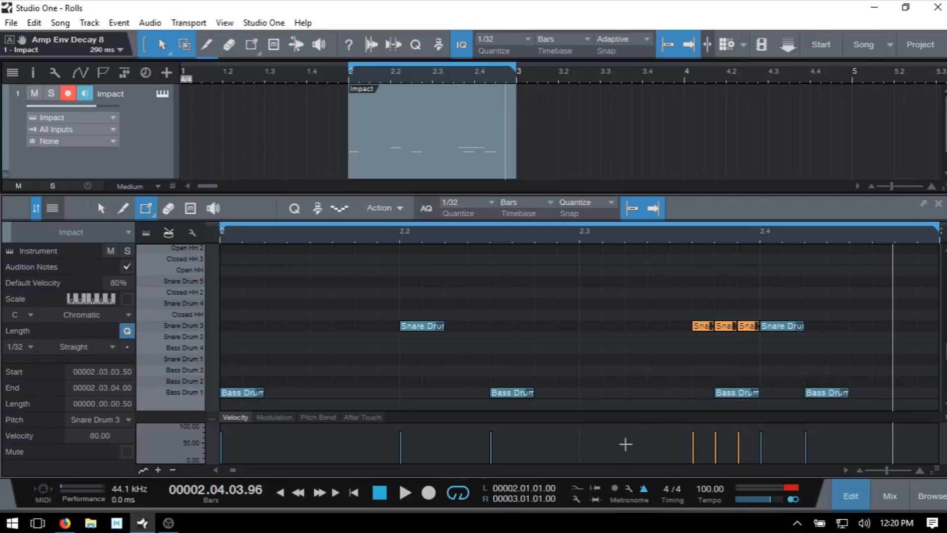
mouse_move(607, 435)
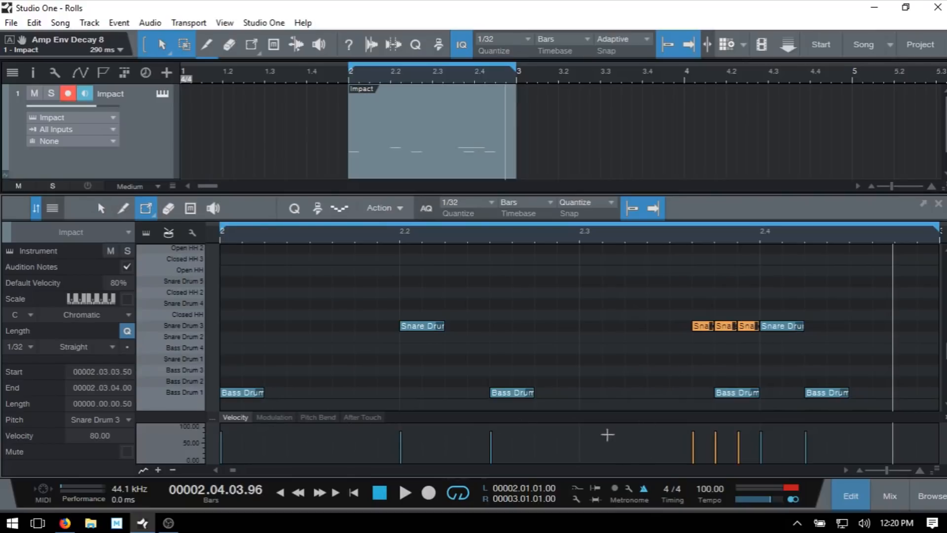
mouse_move(675, 456)
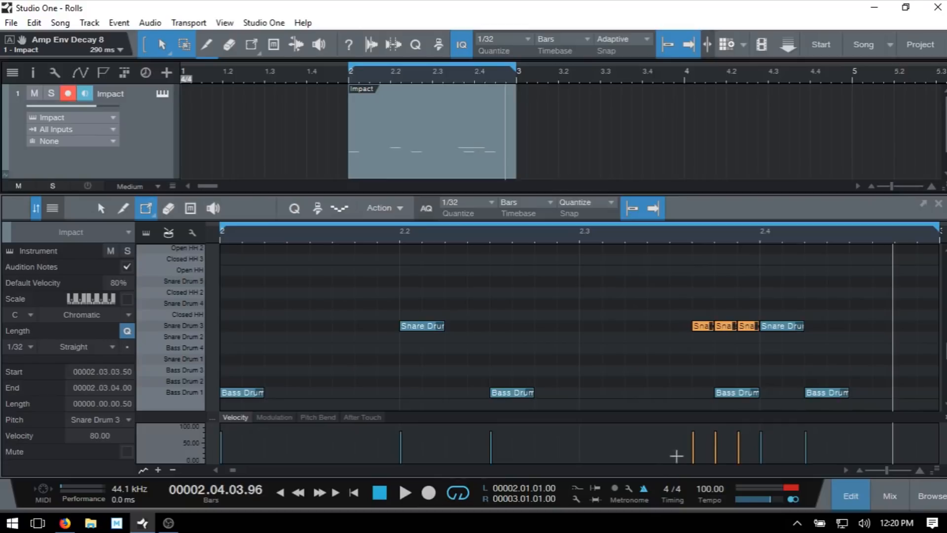
drag(700, 433, 716, 456)
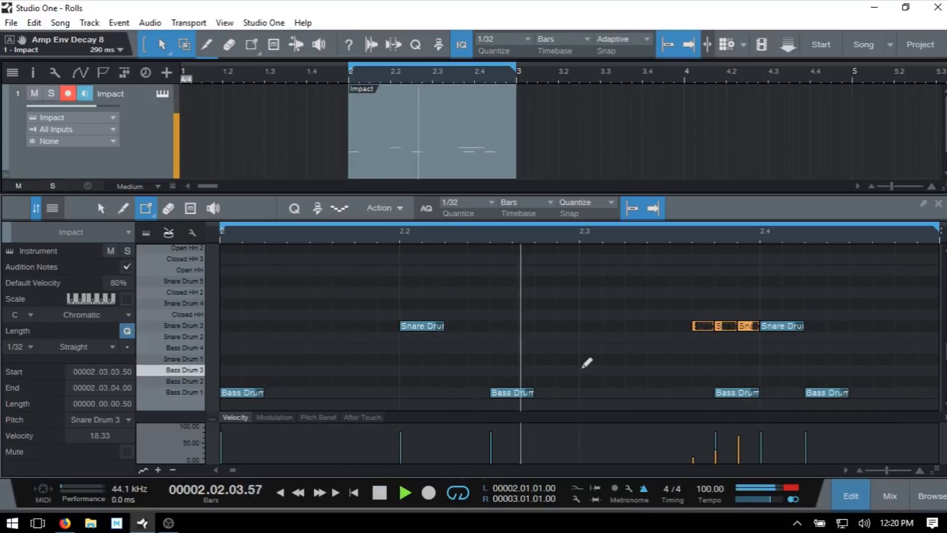
Play the loop to hear the roll and lower one roll note's velocity
click(404, 230)
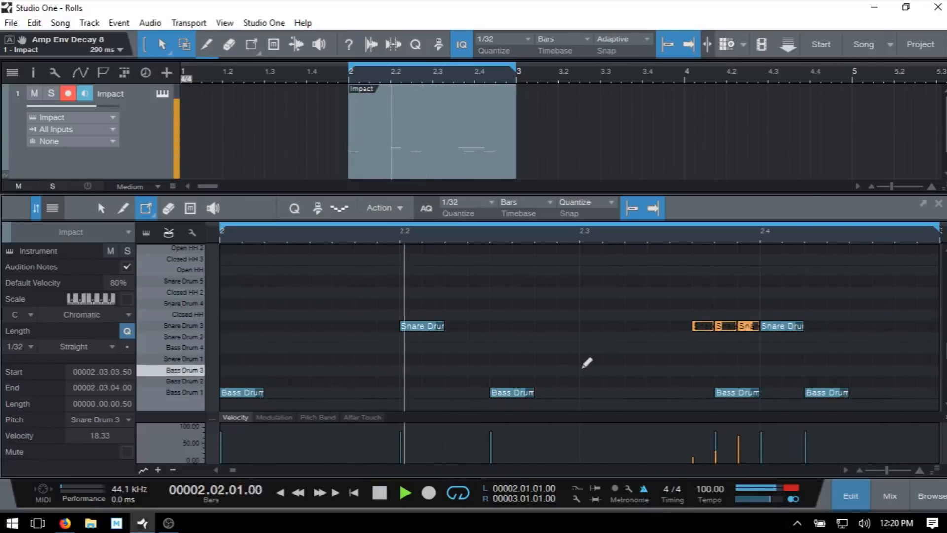
click(404, 492)
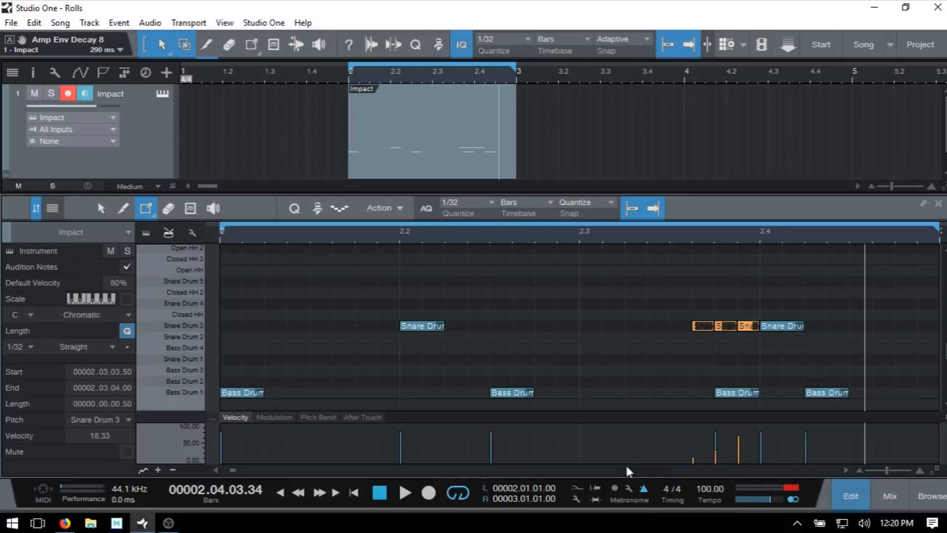
mouse_move(676, 472)
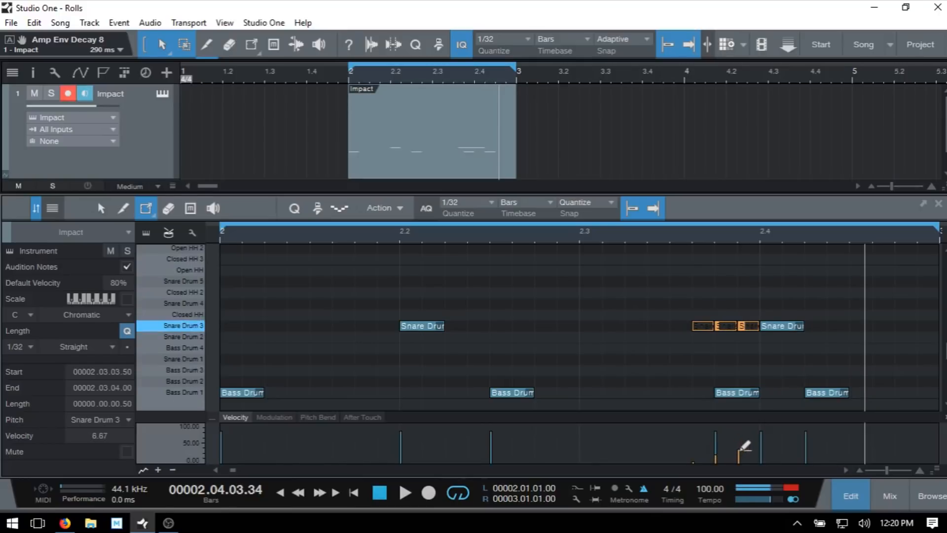
click(404, 492)
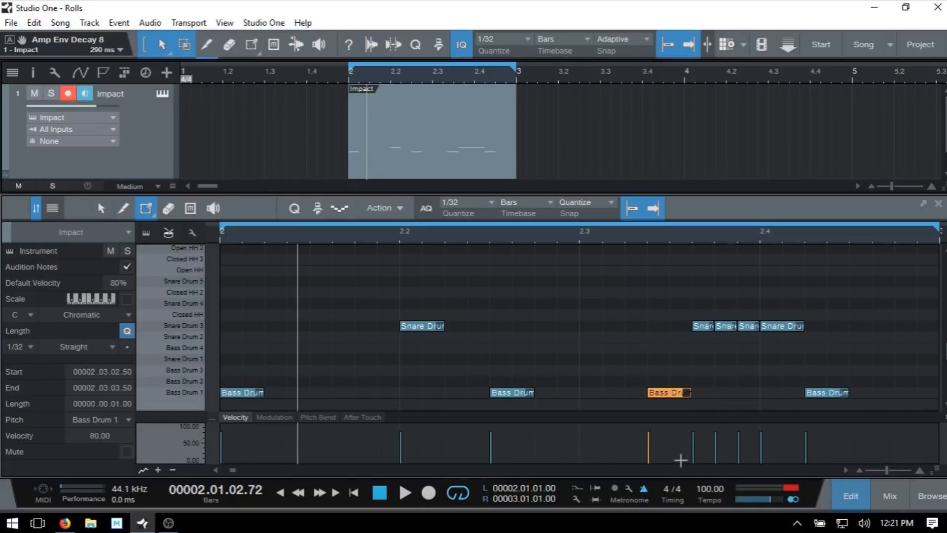
mouse_move(693, 458)
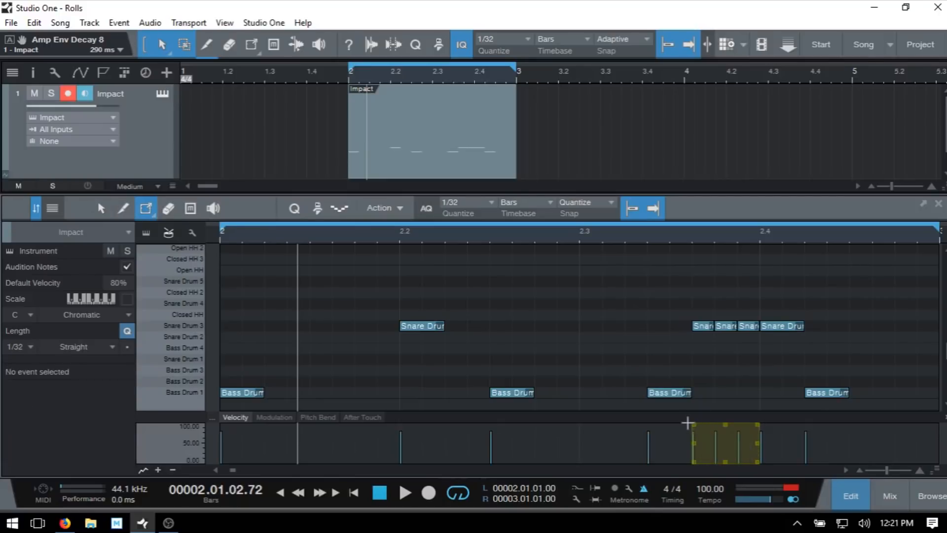
mouse_move(697, 430)
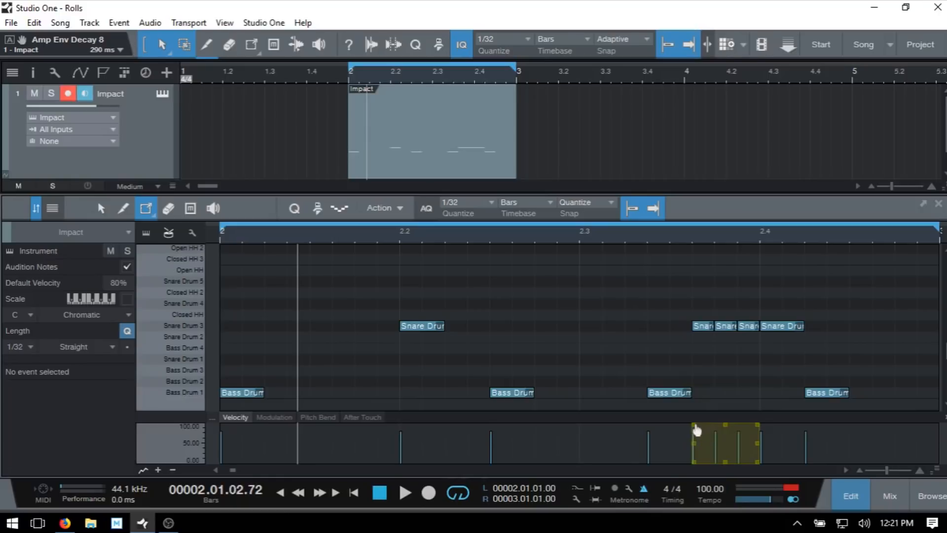
Drag the transform handle to reshape the snare roll velocities
drag(694, 426, 756, 459)
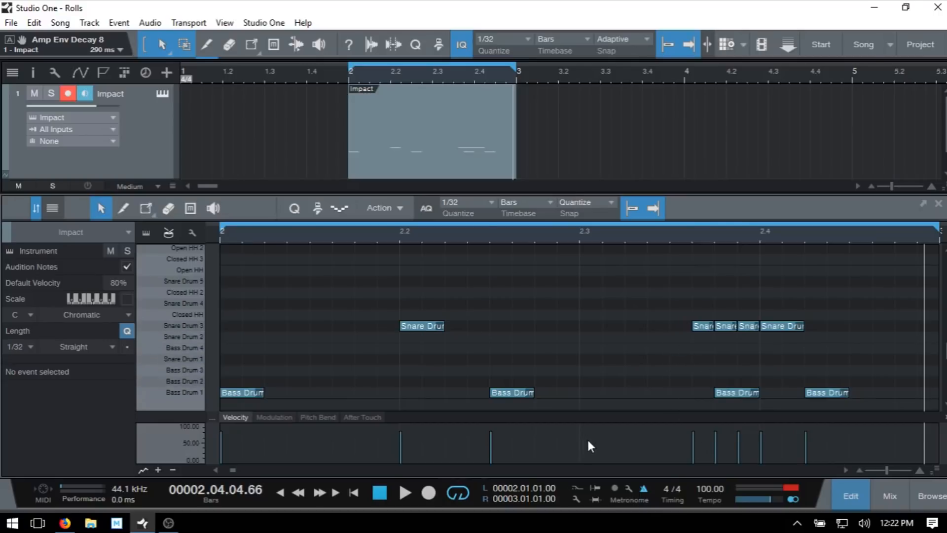
mouse_move(711, 439)
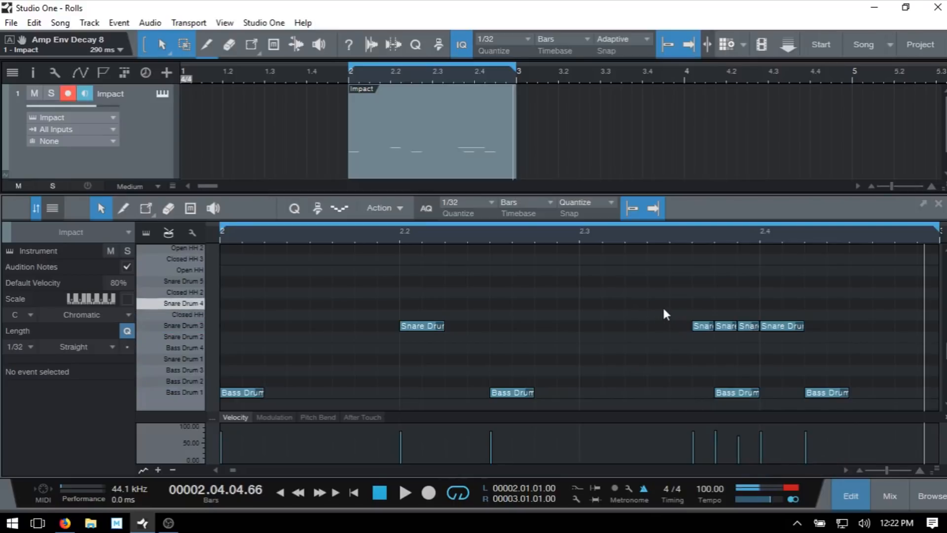
Select the first three snare roll notes and drag their velocities further down
click(724, 326)
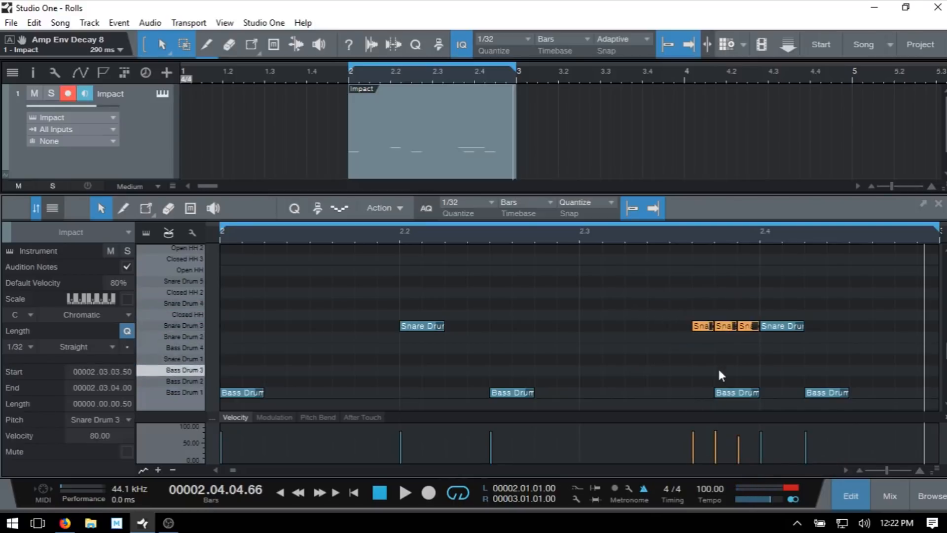
drag(743, 435, 742, 459)
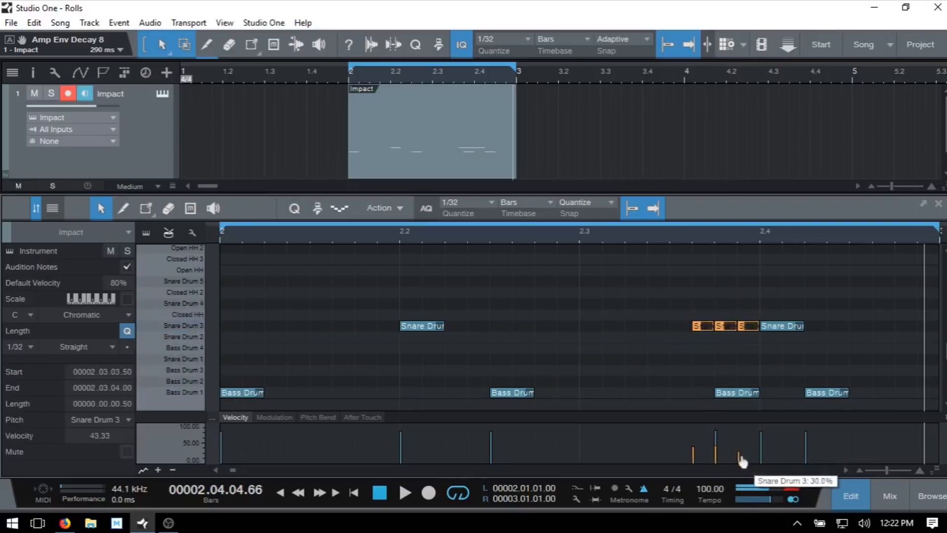
drag(745, 441, 744, 462)
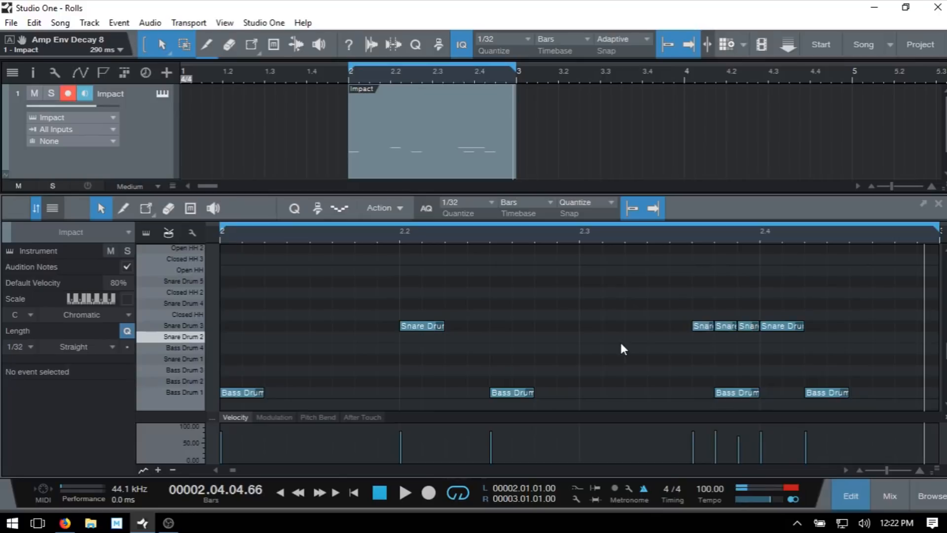
click(719, 326)
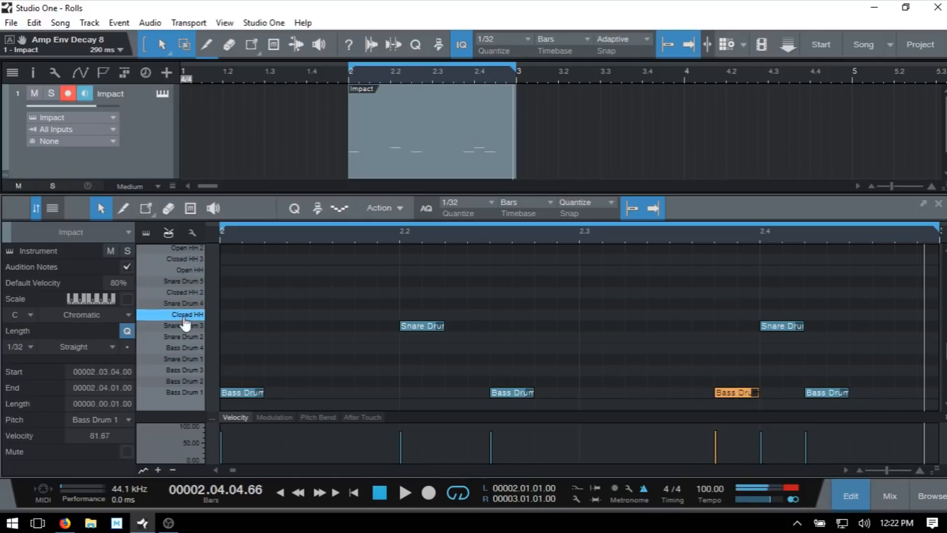
mouse_move(184, 323)
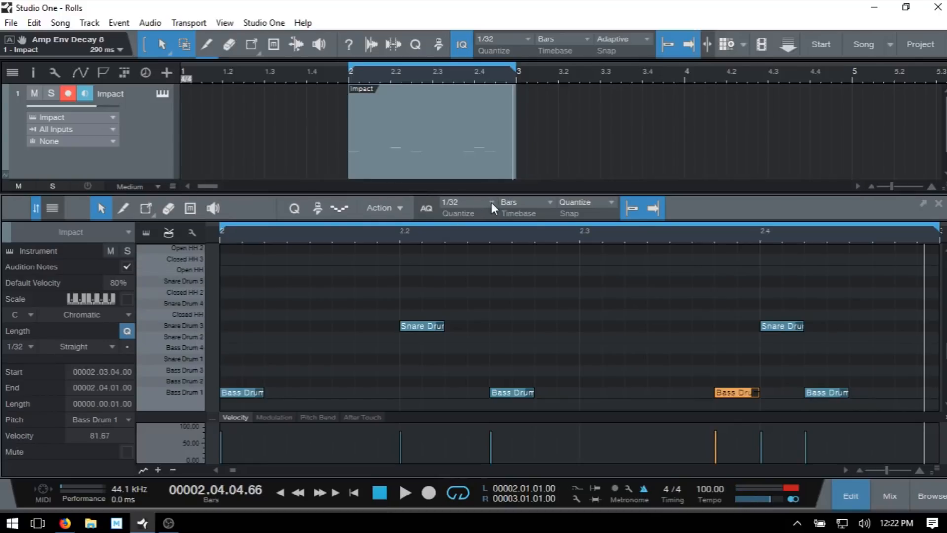
Set the grid to 1/8 for the closed hi-hats, then return to selecting notes
click(466, 202)
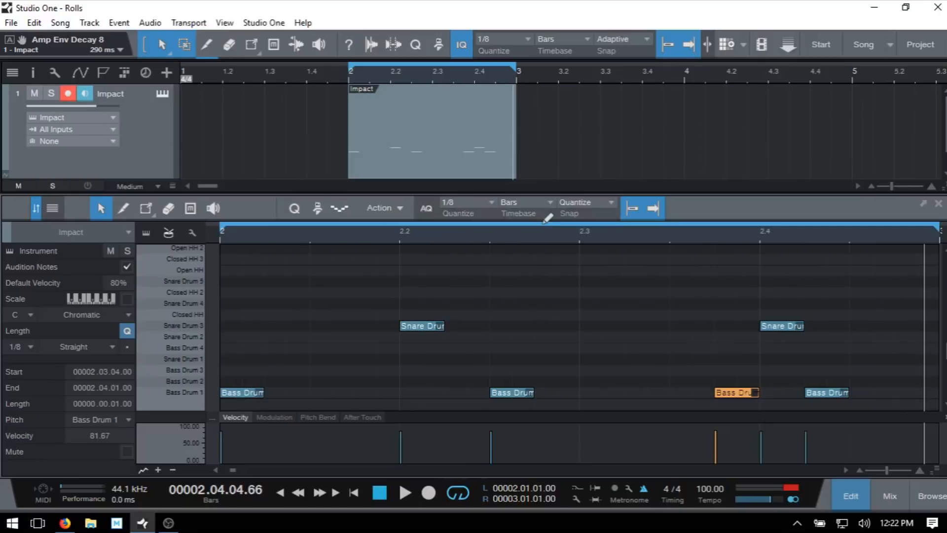
click(146, 208)
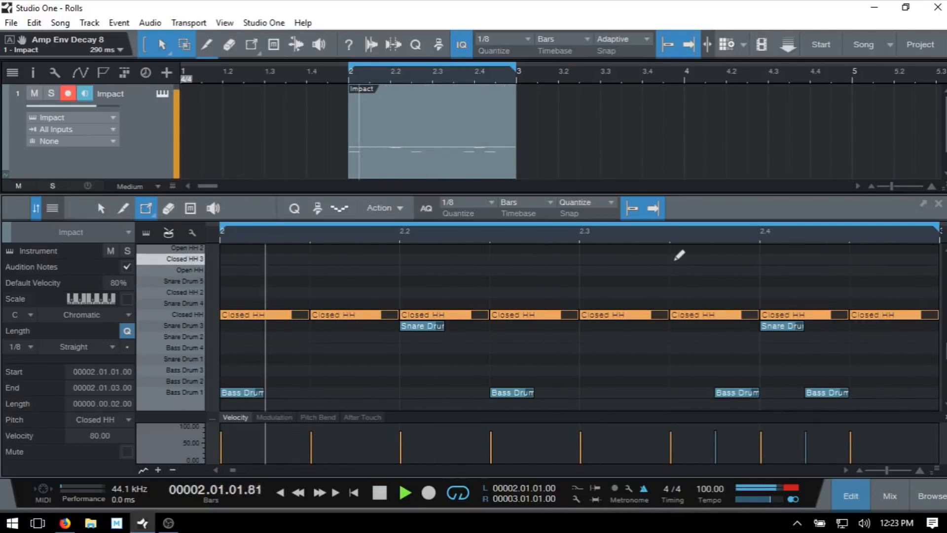
click(404, 492)
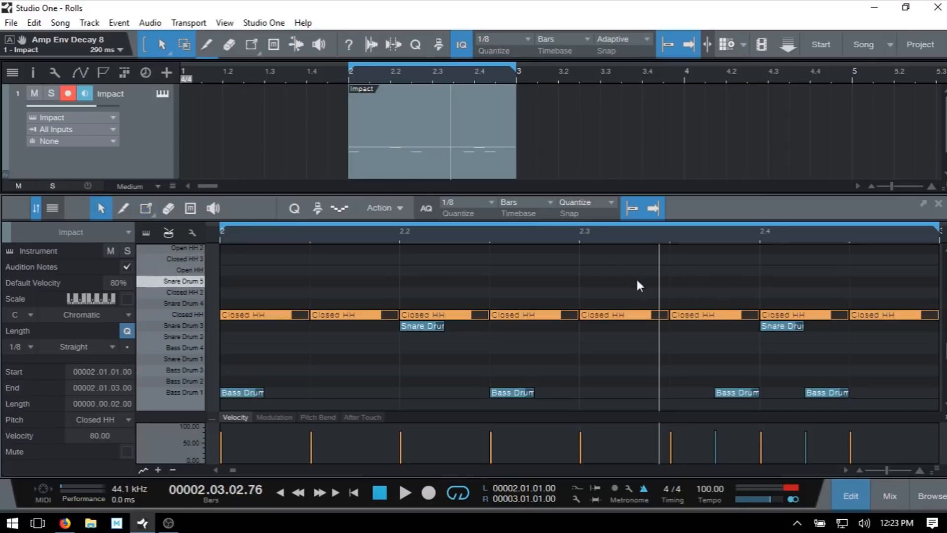
mouse_move(499, 271)
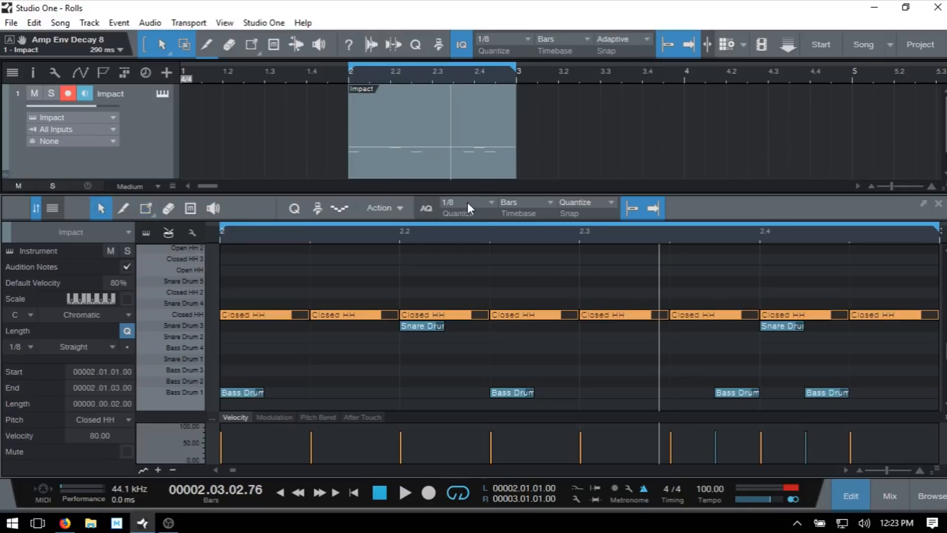
Set the grid to 1/16 and select the third and fourth closed hi-hats
click(468, 202)
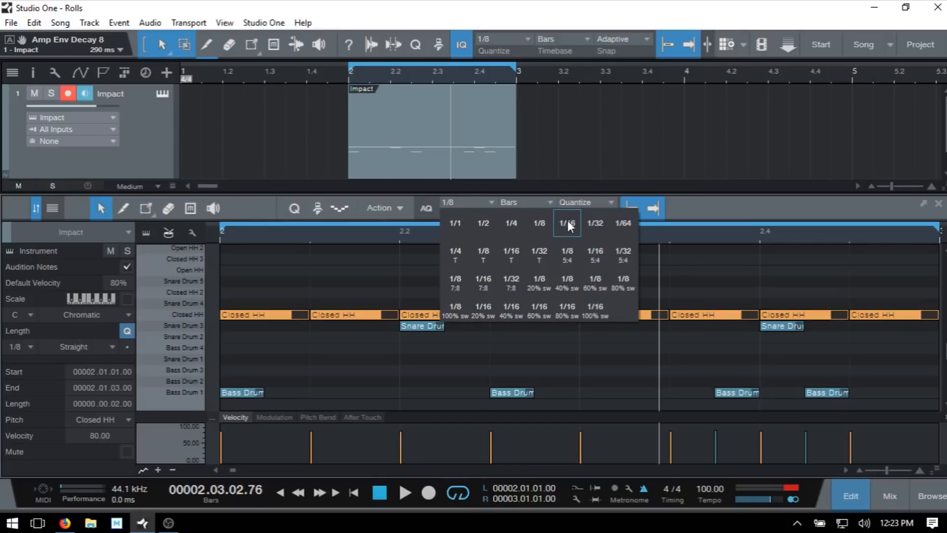
click(566, 223)
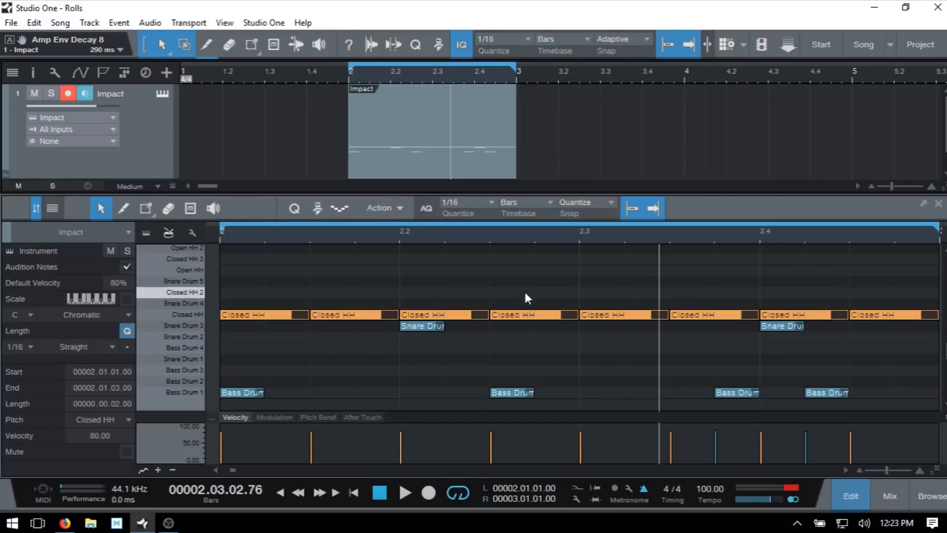
mouse_move(455, 317)
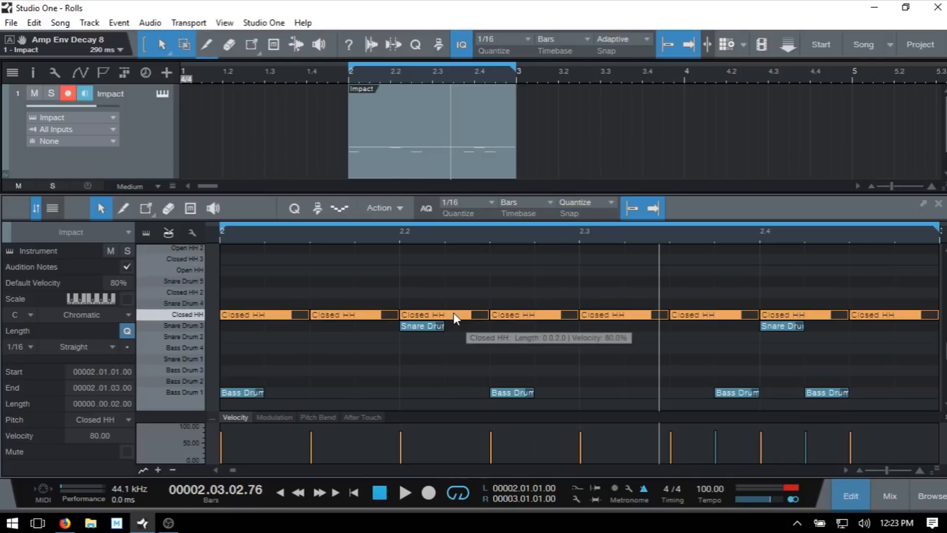
click(426, 315)
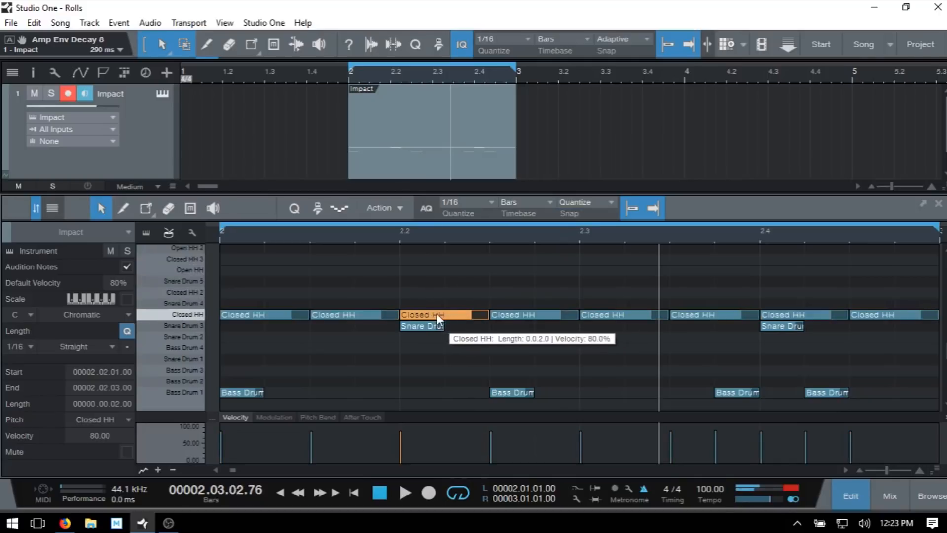
right_click(438, 317)
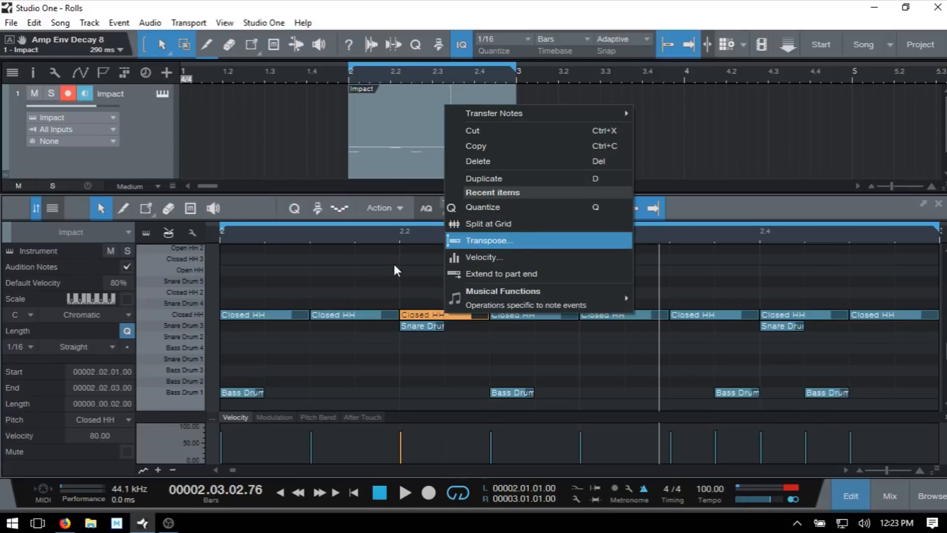
click(438, 320)
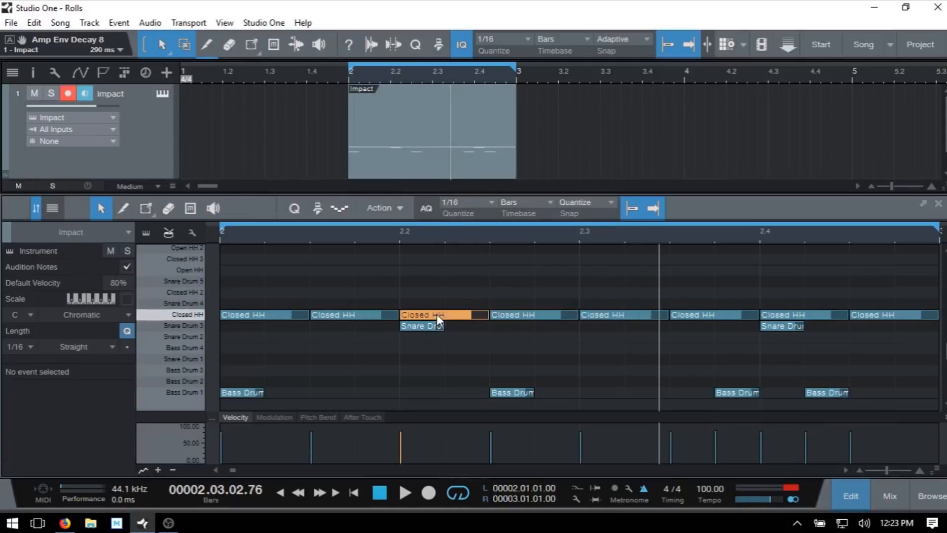
click(519, 315)
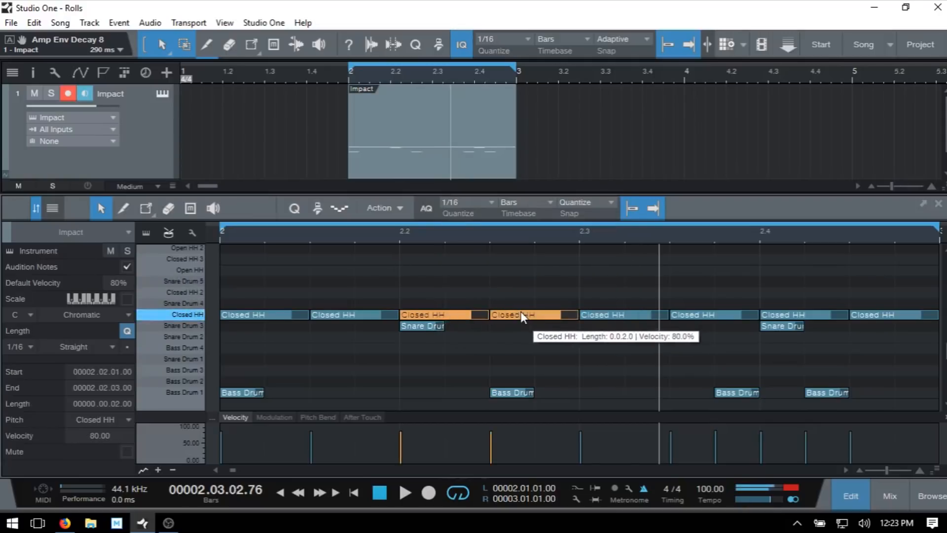
right_click(523, 317)
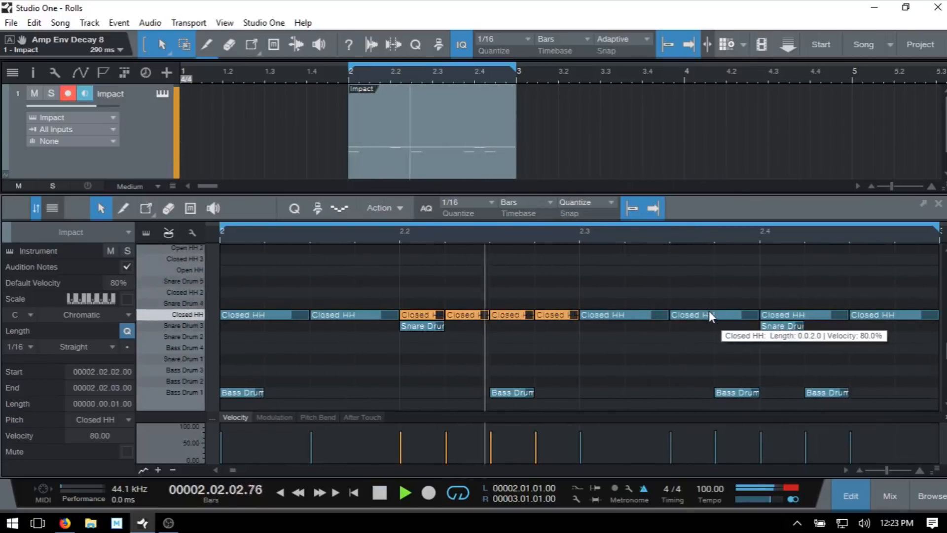
Split the beat-3 closed hi-hat into thirty-second notes
click(601, 315)
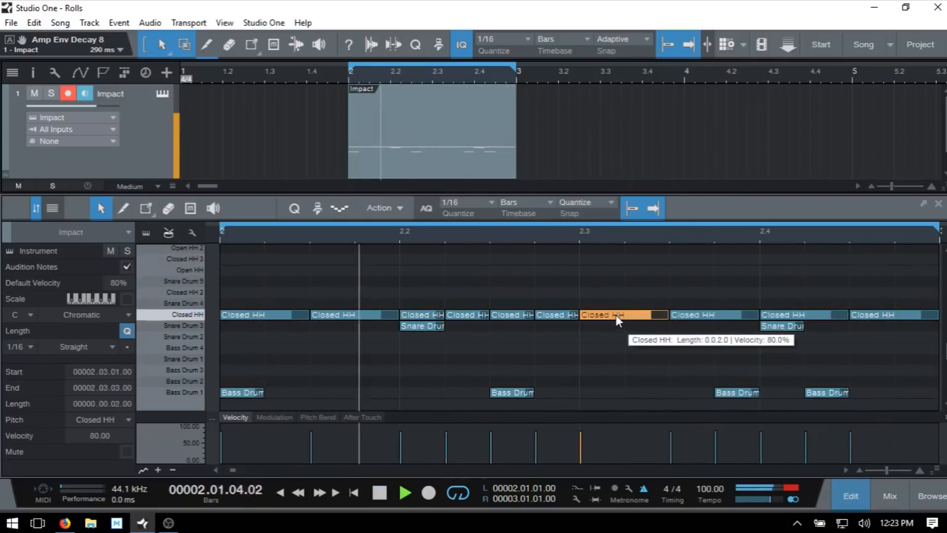
click(468, 202)
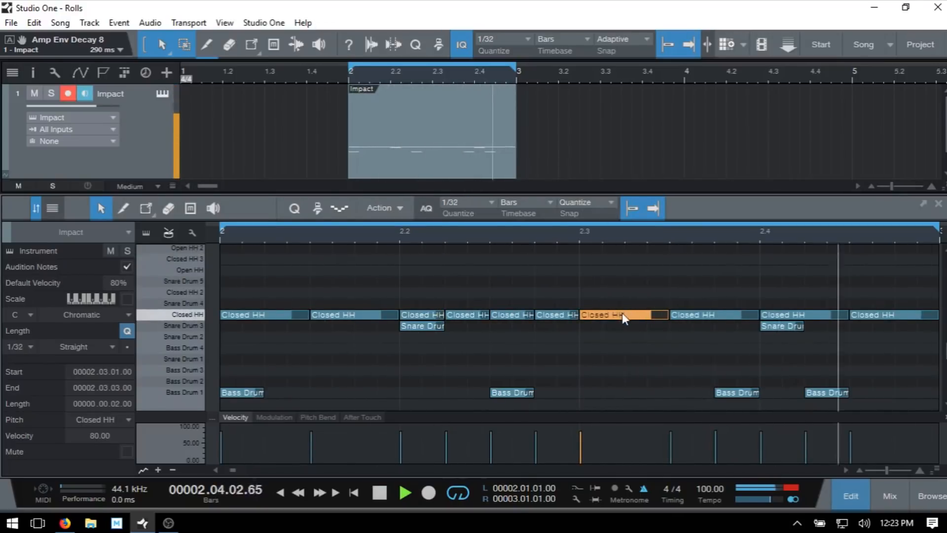
right_click(624, 317)
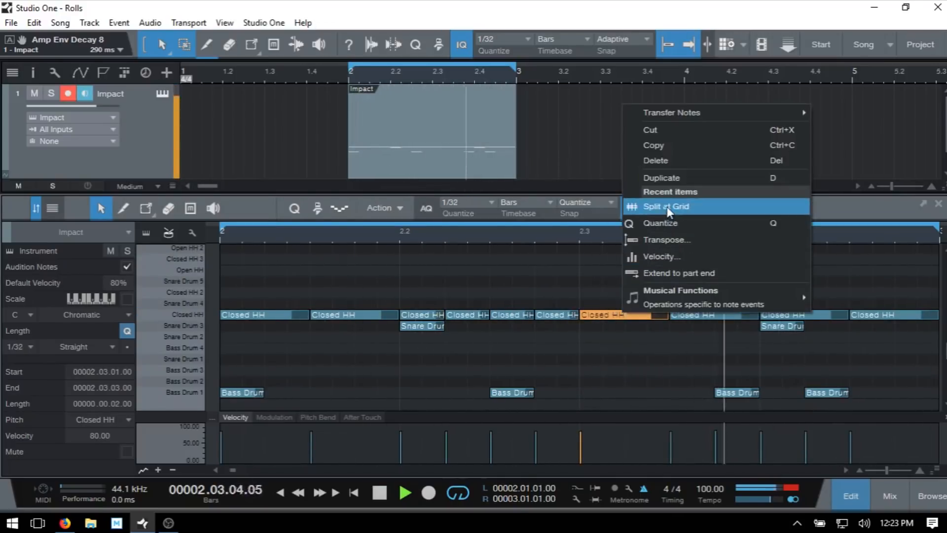
click(665, 207)
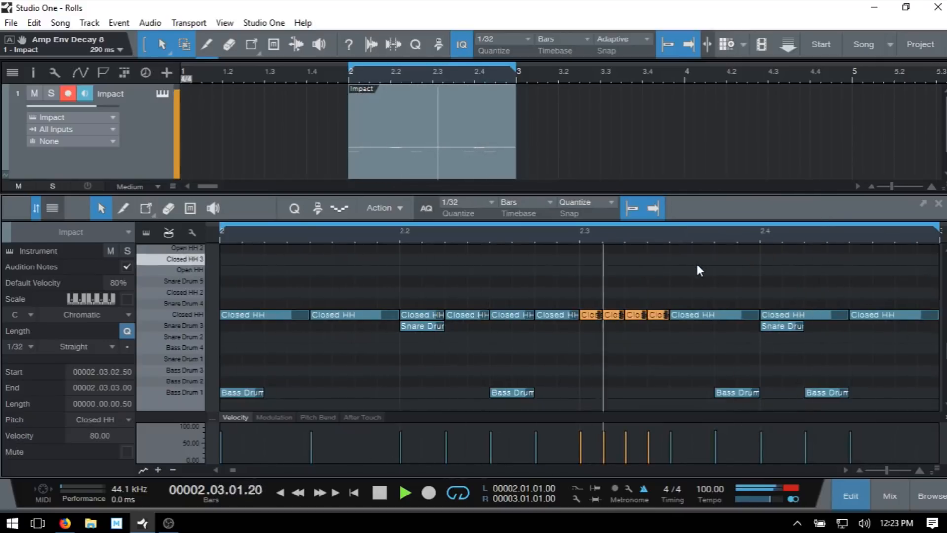
mouse_move(871, 320)
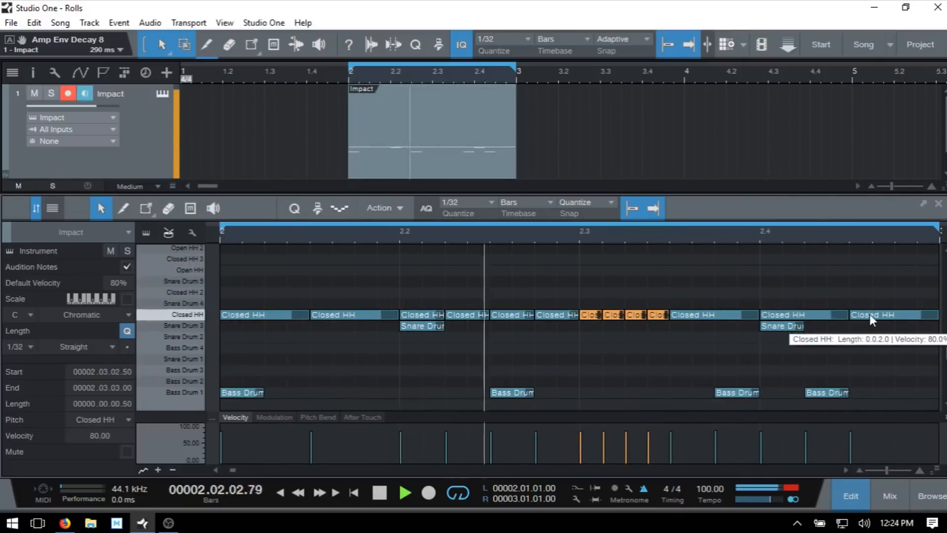
Select the last closed hi-hat and set the grid to 1/32 triplets for its roll
click(870, 315)
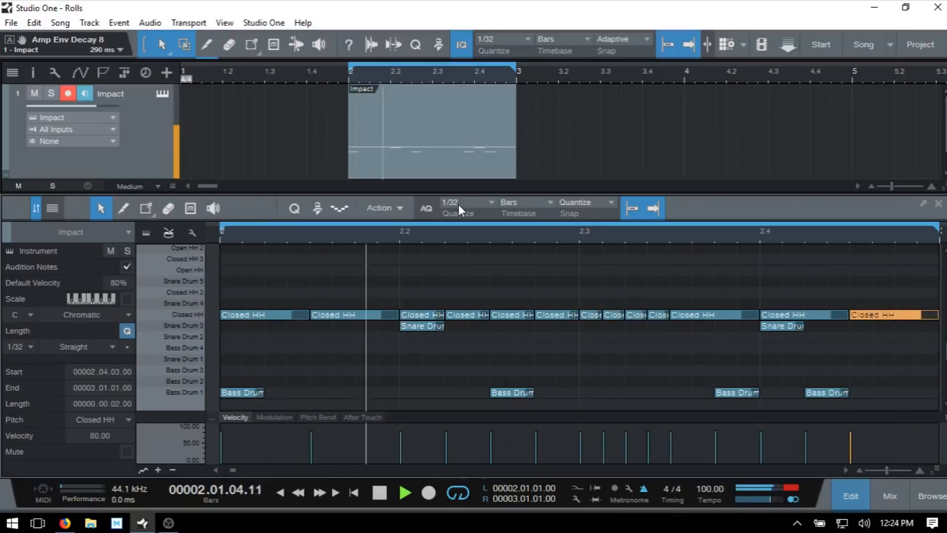
click(465, 201)
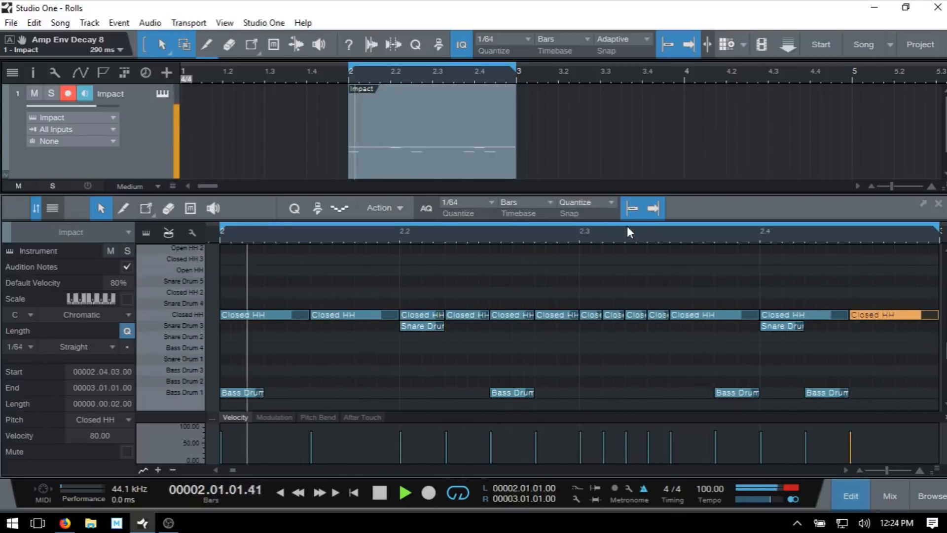
right_click(888, 314)
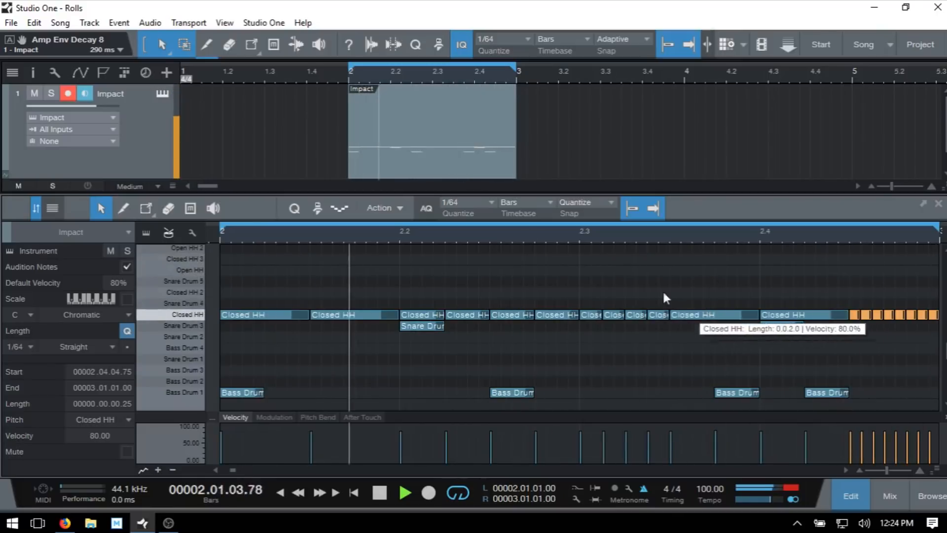
click(465, 202)
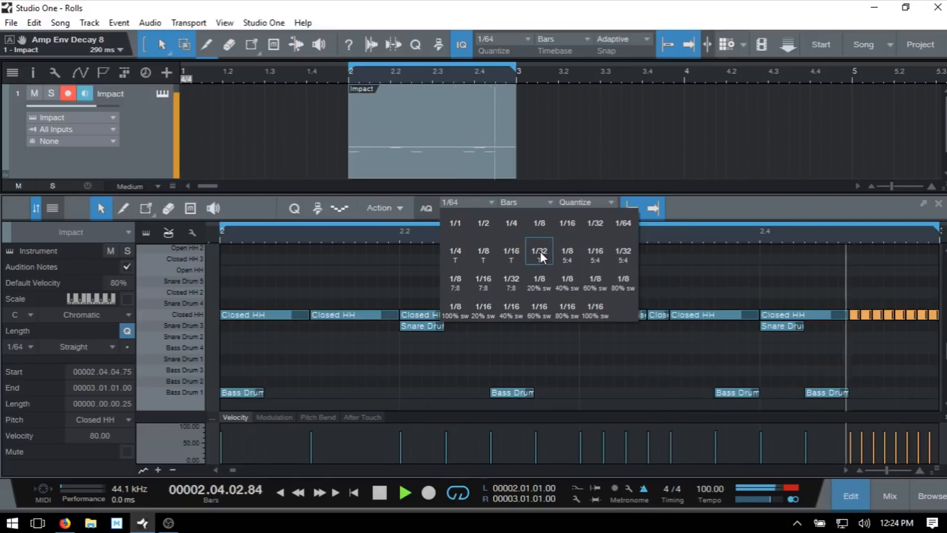
click(538, 250)
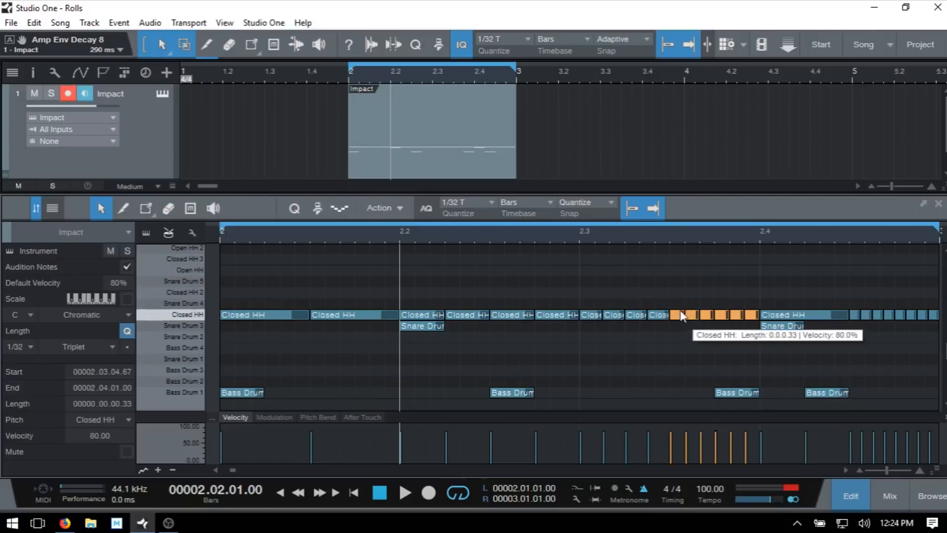
mouse_move(728, 316)
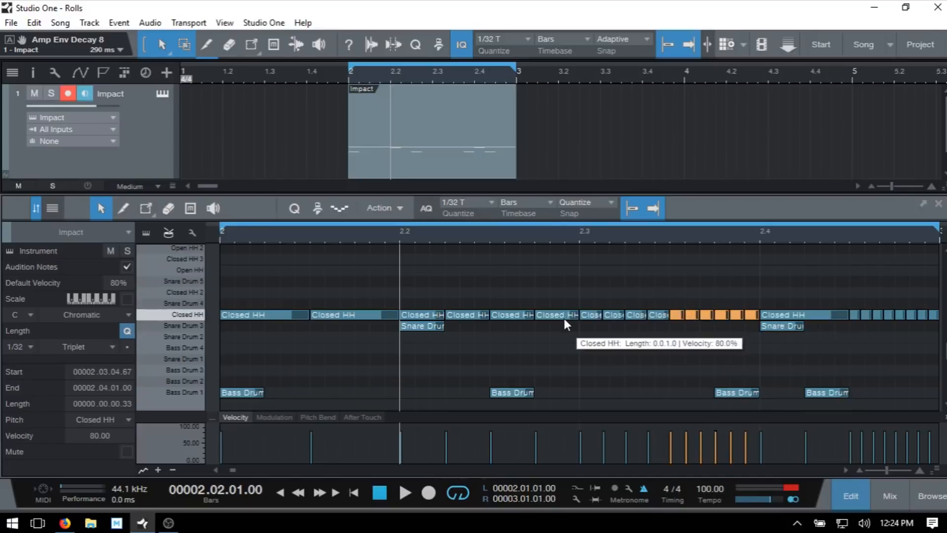
mouse_move(215, 239)
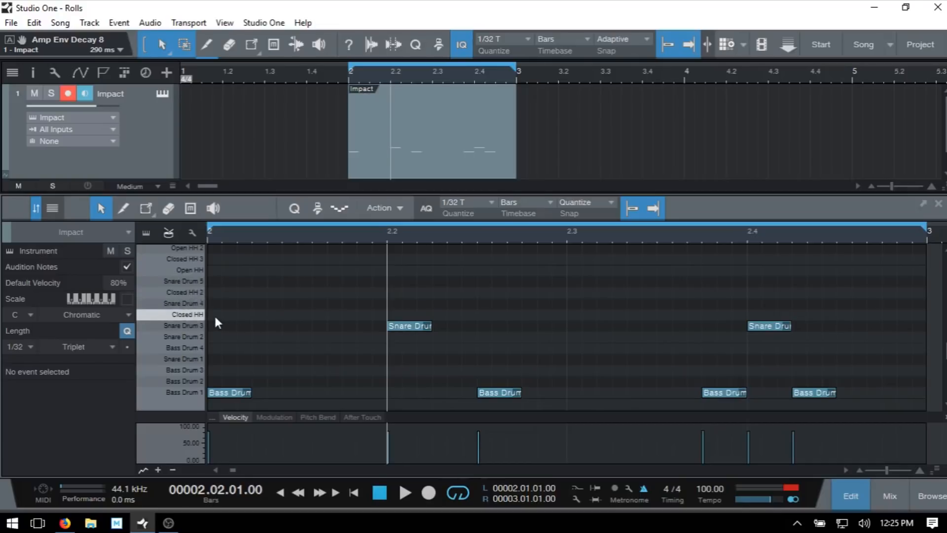
Draw one Closed HH note stretched across the whole bar
click(289, 315)
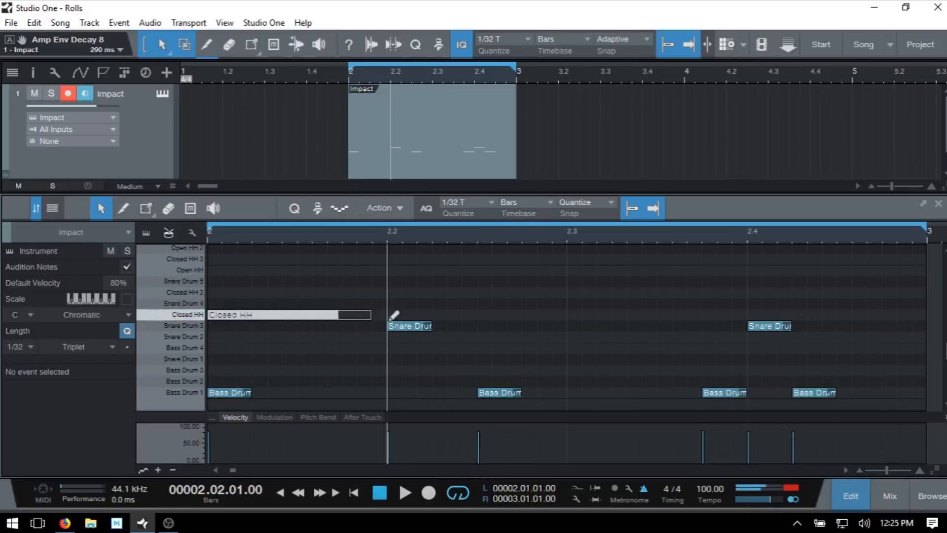
drag(372, 314, 906, 314)
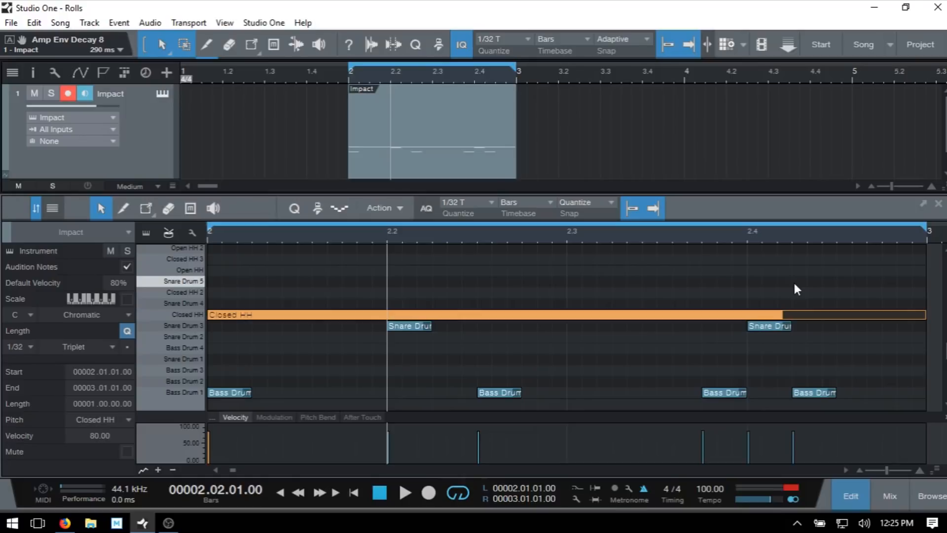
click(124, 208)
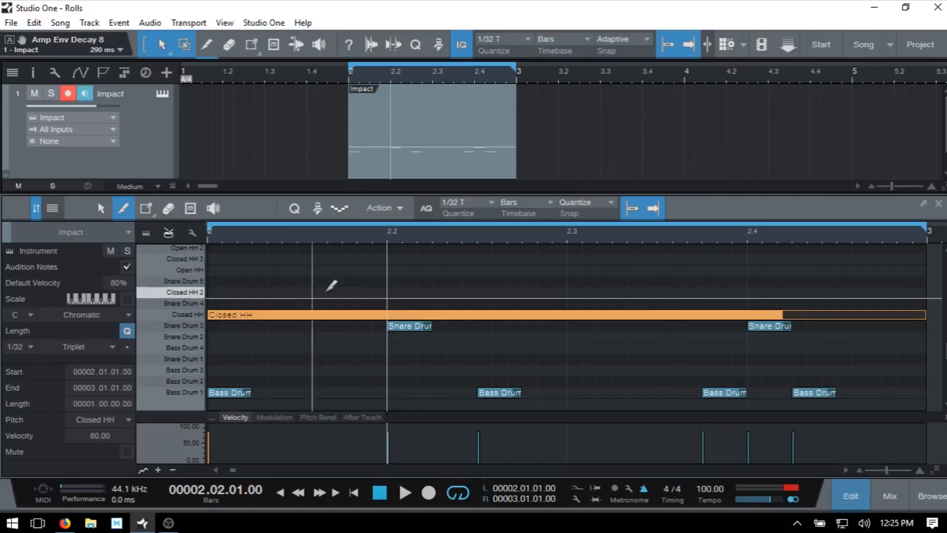
mouse_move(481, 204)
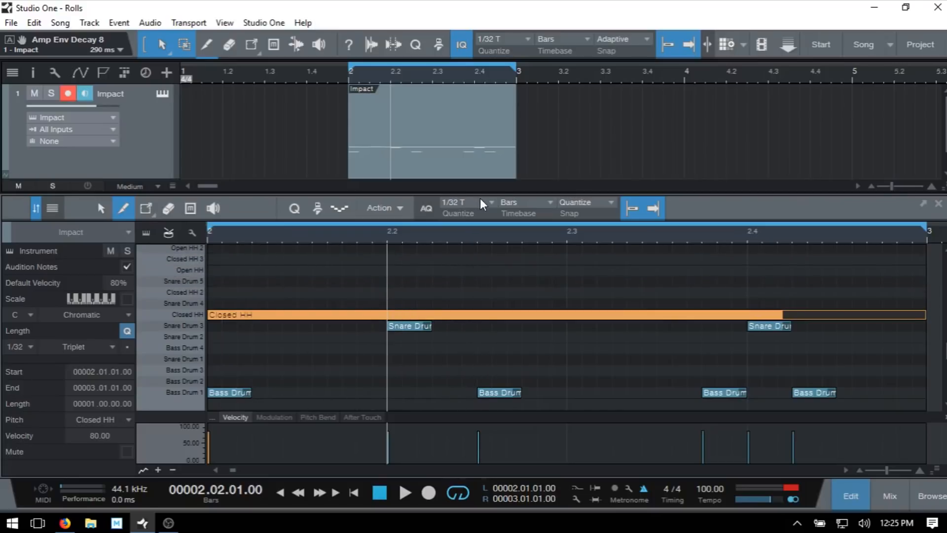
Split the long hi-hat into eighths, then add sixteenth and 32nd-note splits
click(485, 203)
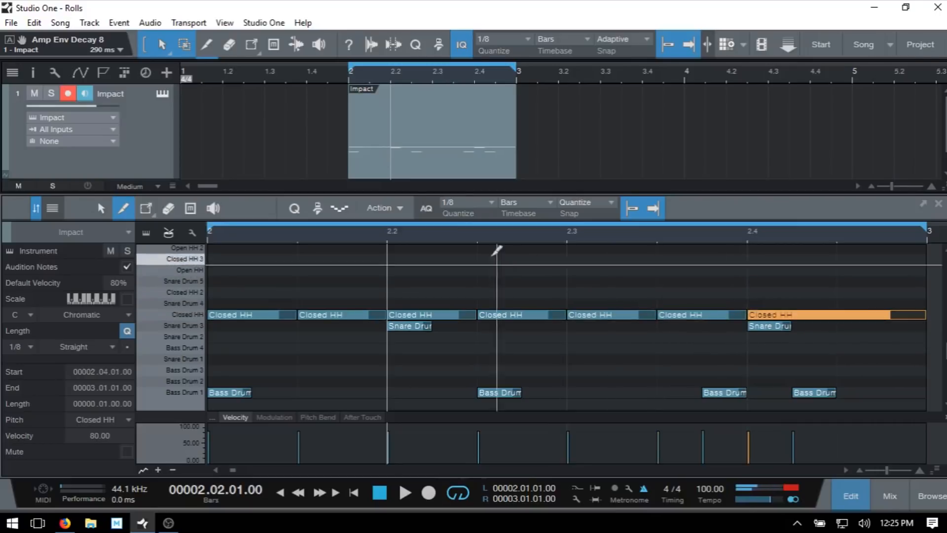
click(465, 202)
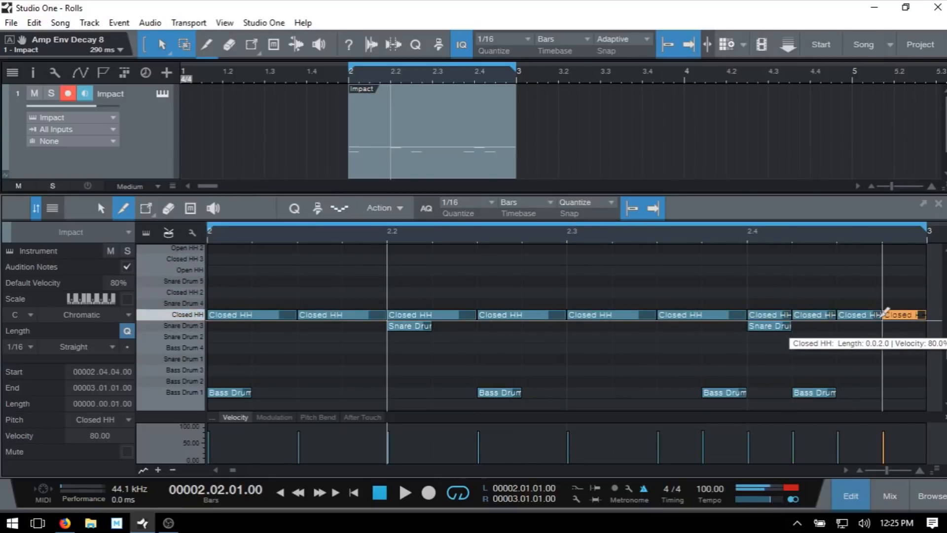
click(405, 492)
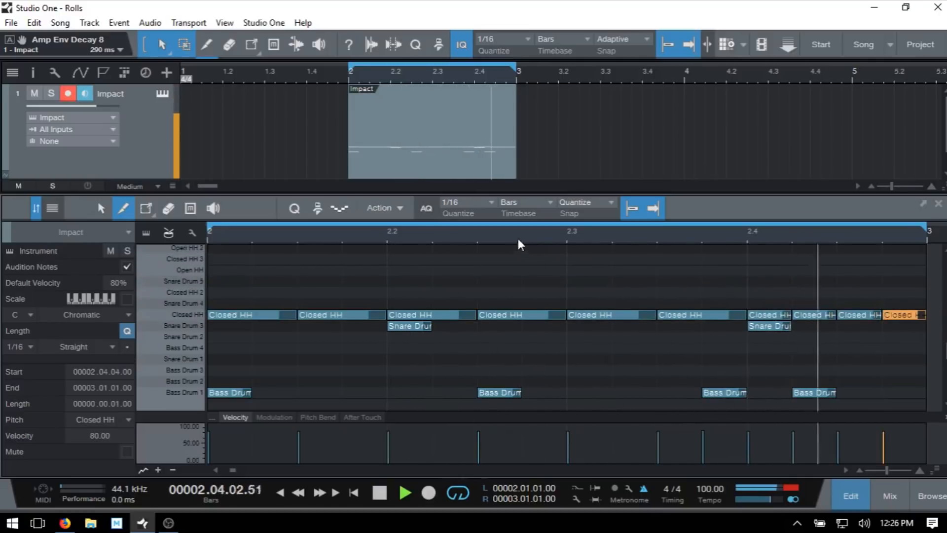
click(466, 202)
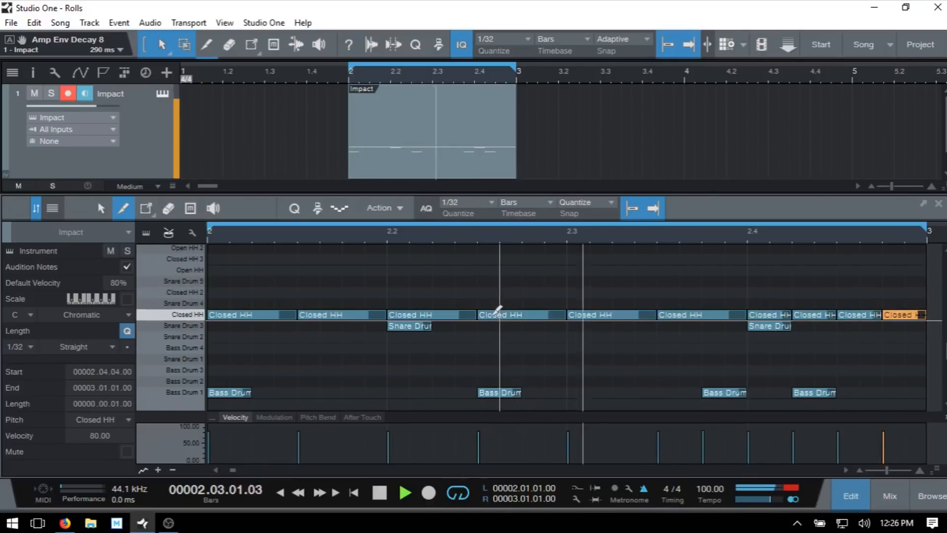
click(532, 315)
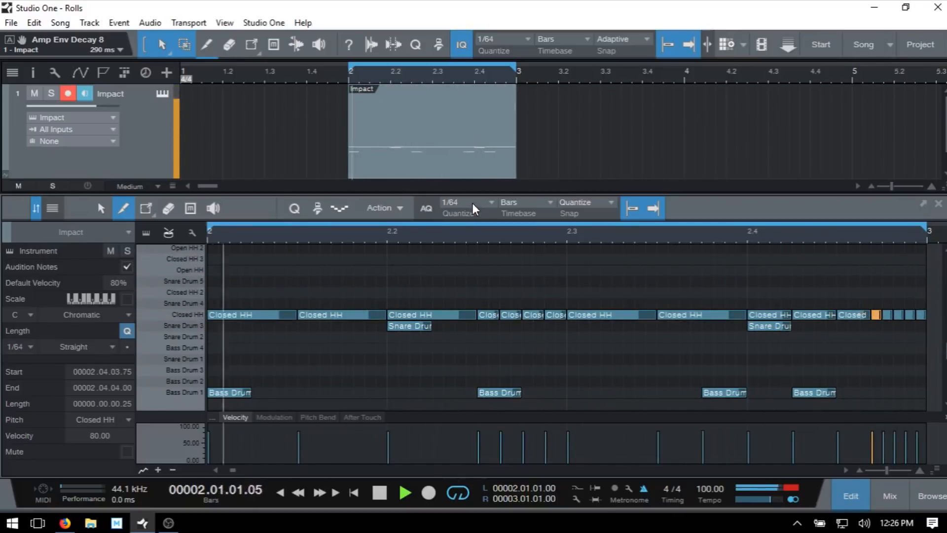
Switch the grid quantize to 1/16, then to 1/32, for finer Closed HH splits
click(471, 205)
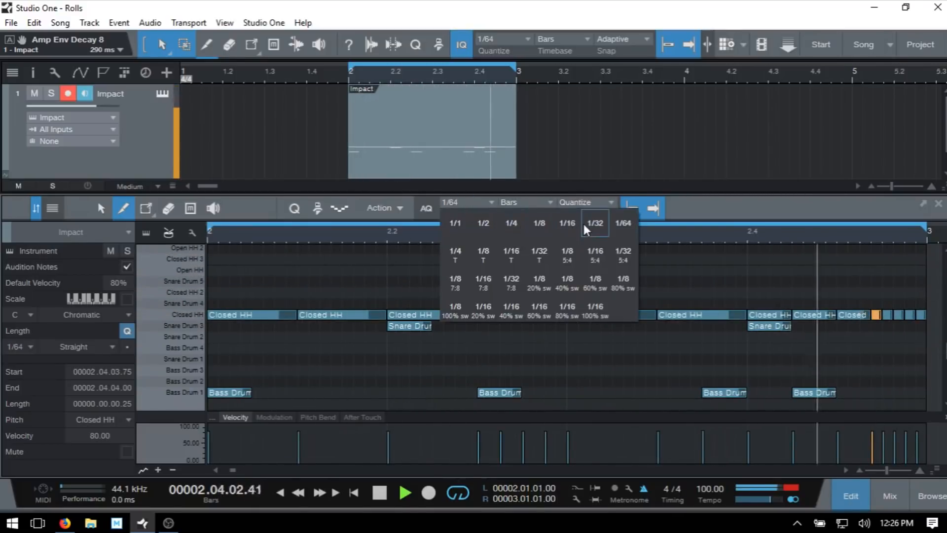
click(567, 223)
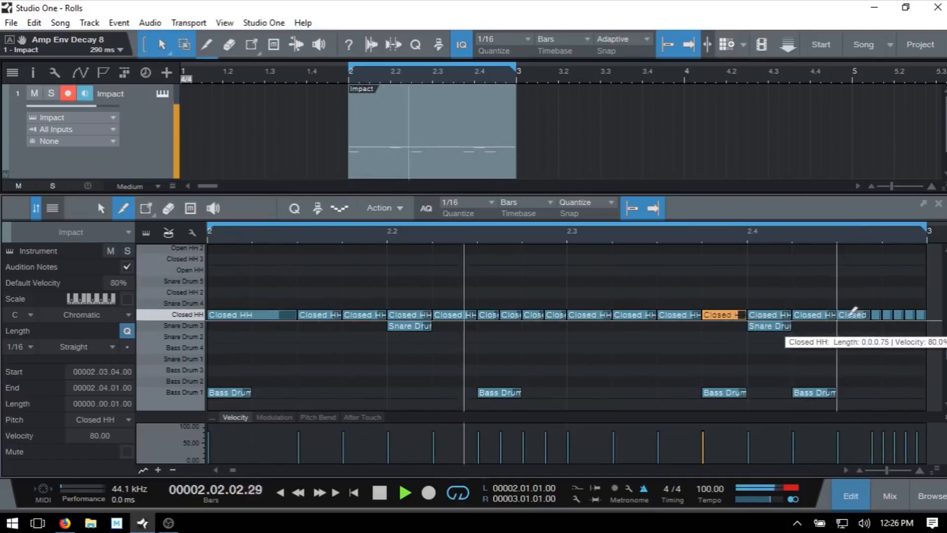
click(468, 202)
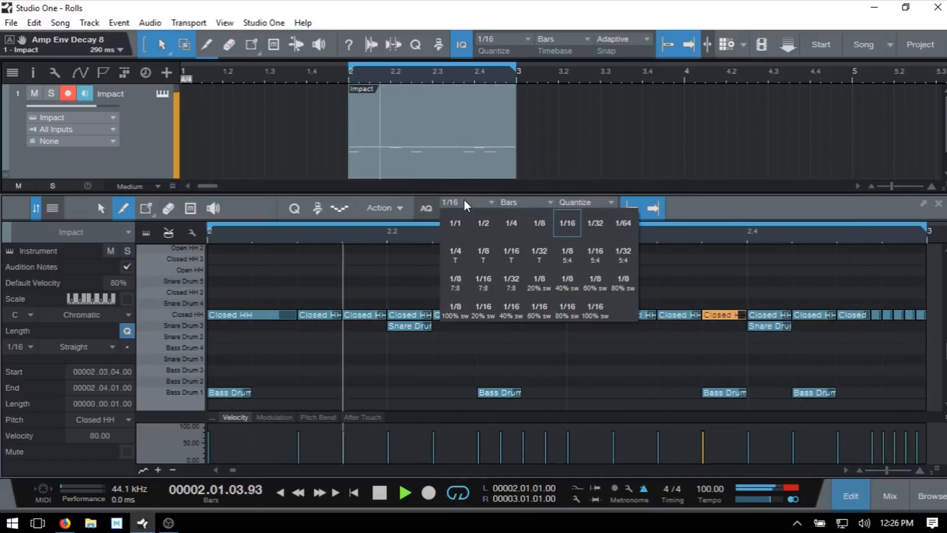
click(594, 223)
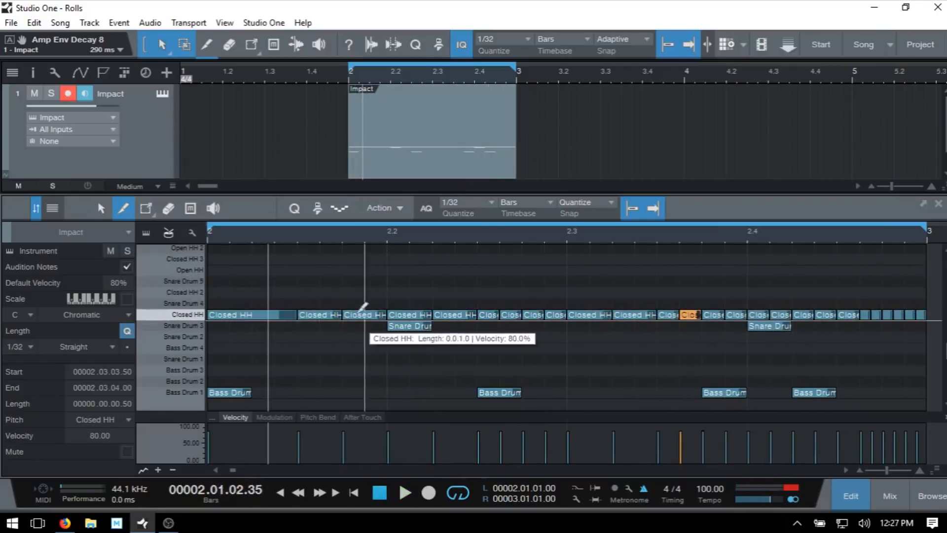
mouse_move(857, 305)
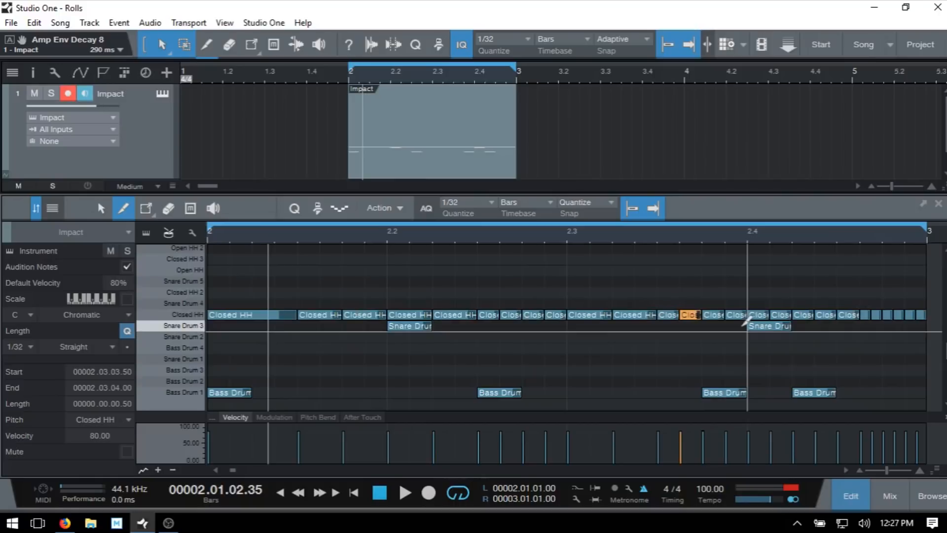
mouse_move(731, 314)
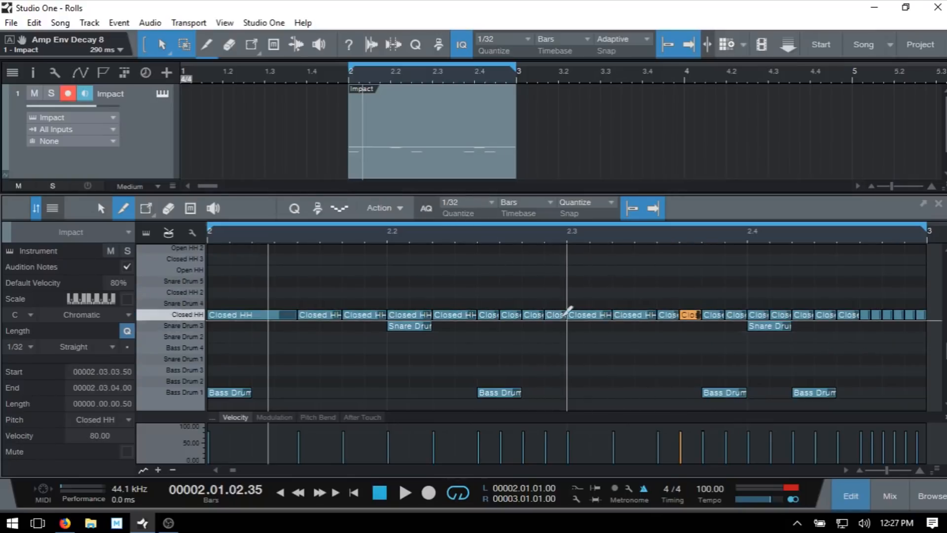
mouse_move(555, 308)
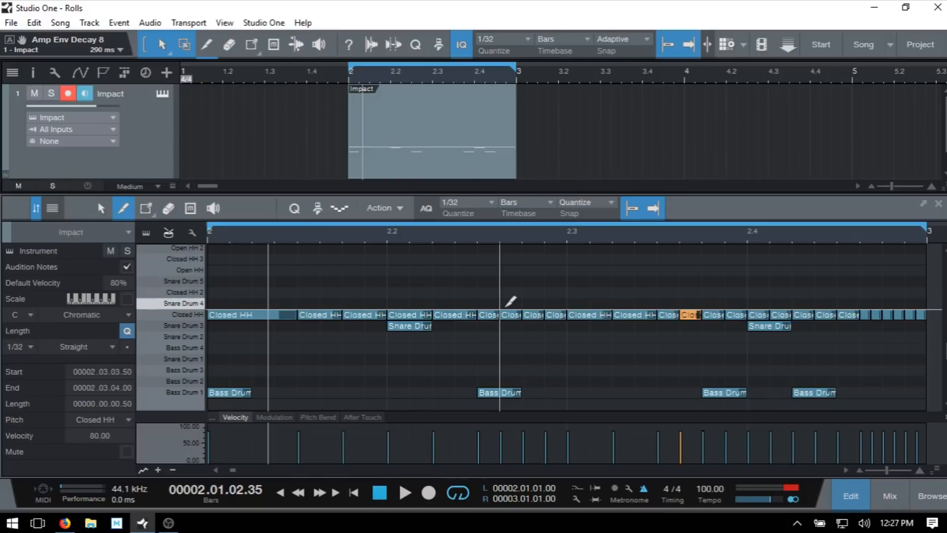
mouse_move(511, 305)
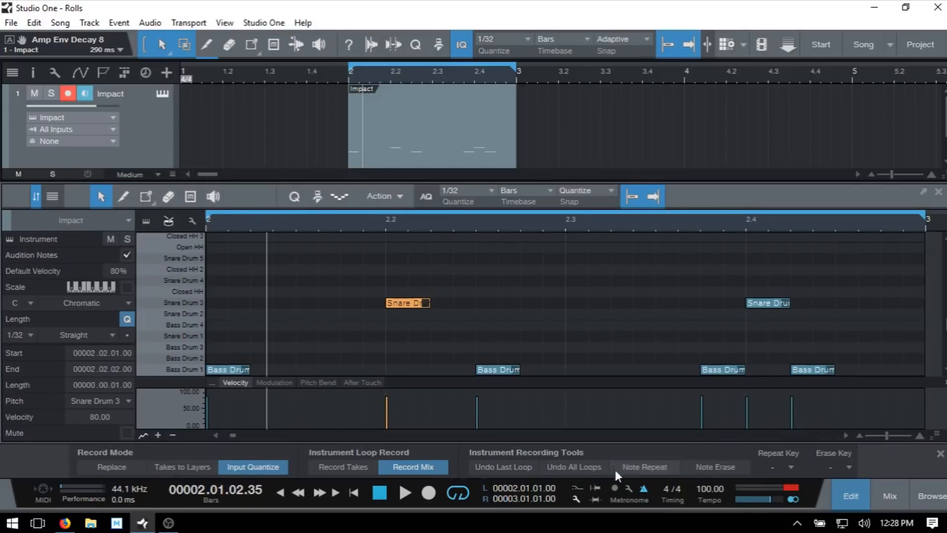
mouse_move(641, 473)
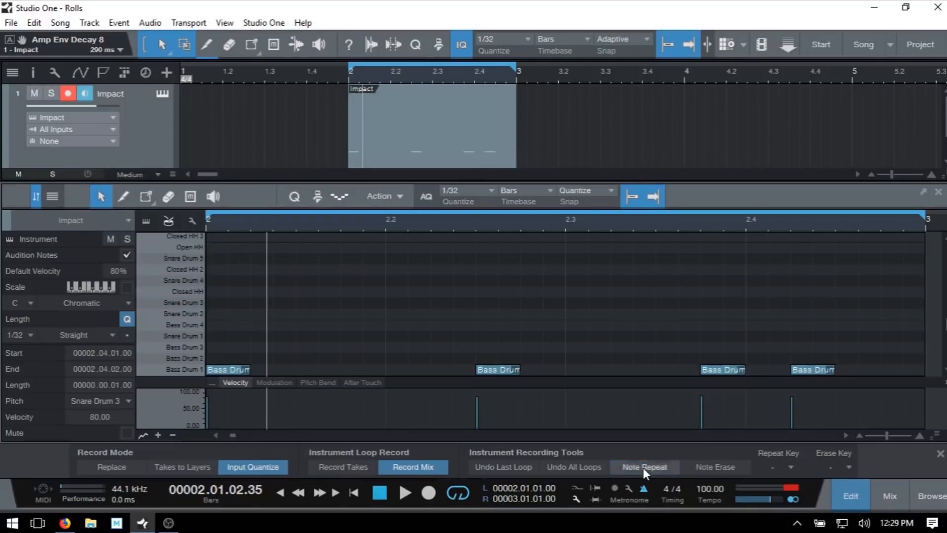
Enable Note Repeat, set the repeat rate to 1/32, and start playback
click(644, 468)
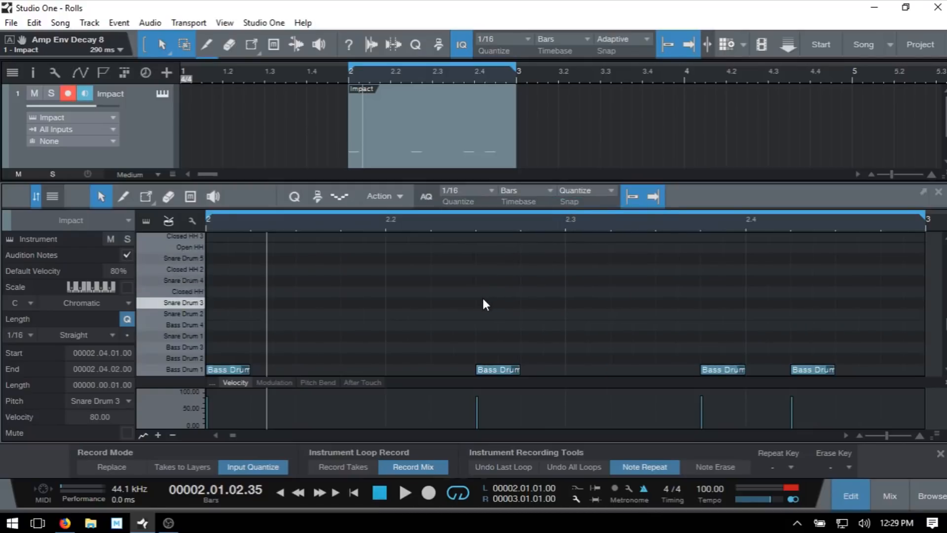
click(181, 303)
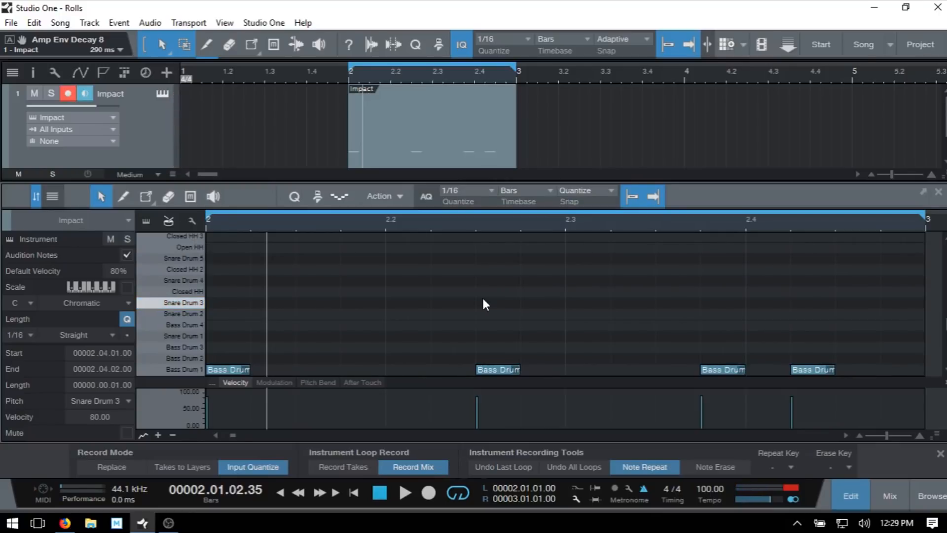
click(405, 493)
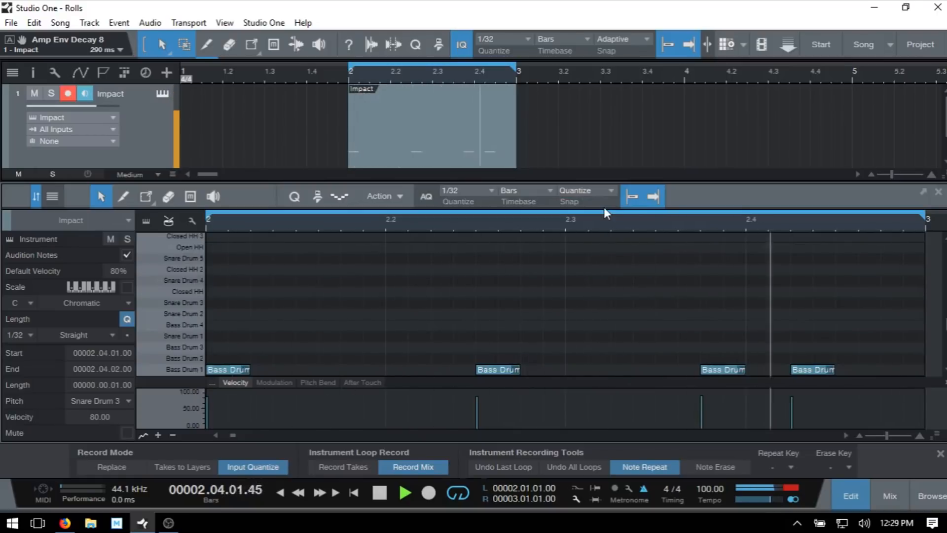
click(404, 492)
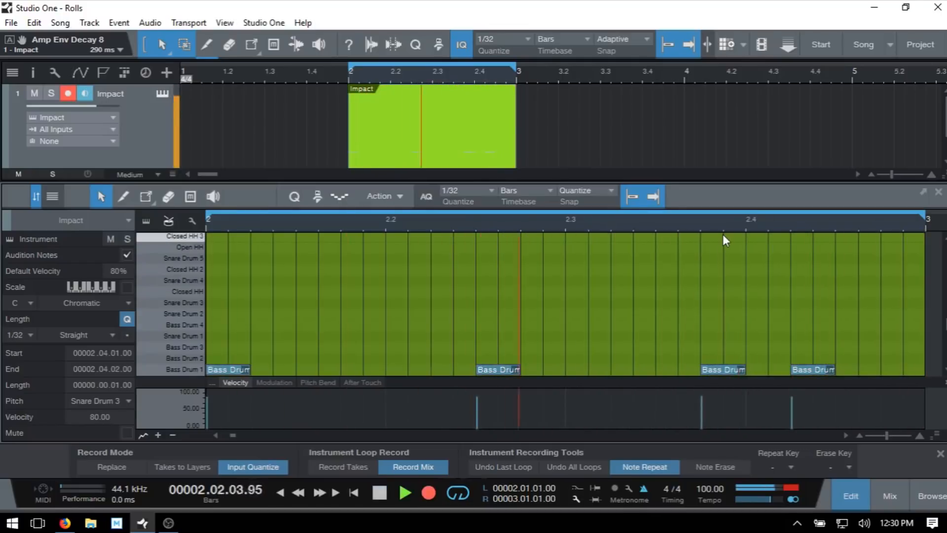
Record a live note-repeat Snare Drum 3 roll leading into beat 4
click(369, 303)
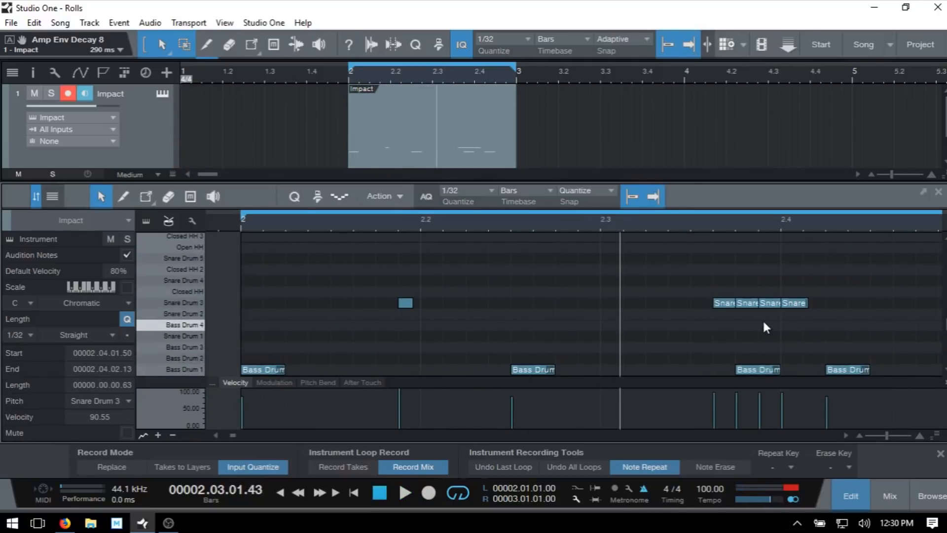
click(184, 290)
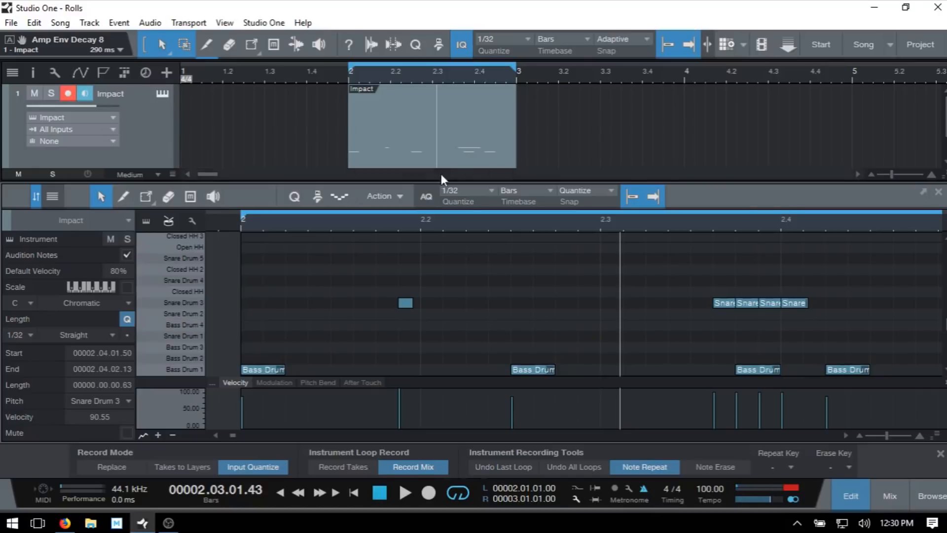
Record 1/8 Closed HH hits with note repeat, then lower two snare roll velocities
click(468, 190)
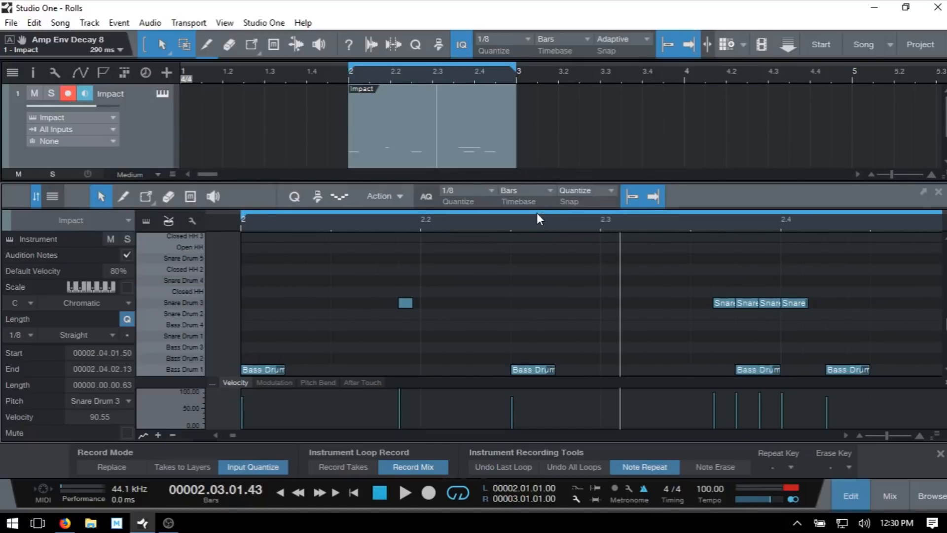
click(405, 492)
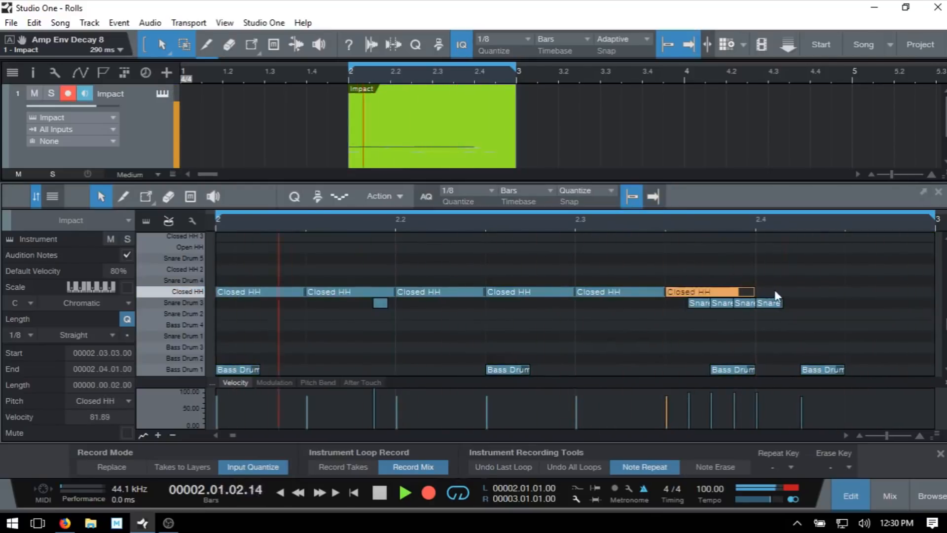
click(888, 279)
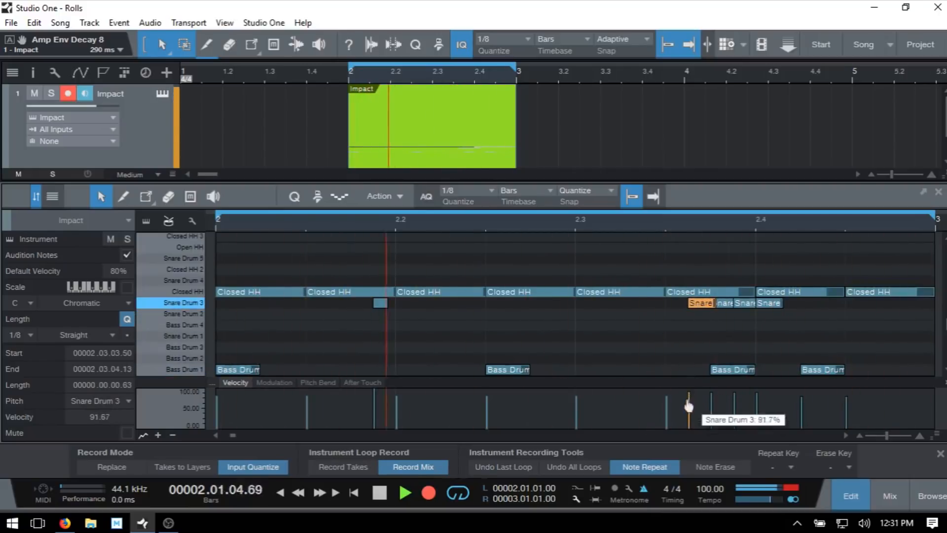
drag(689, 406, 688, 422)
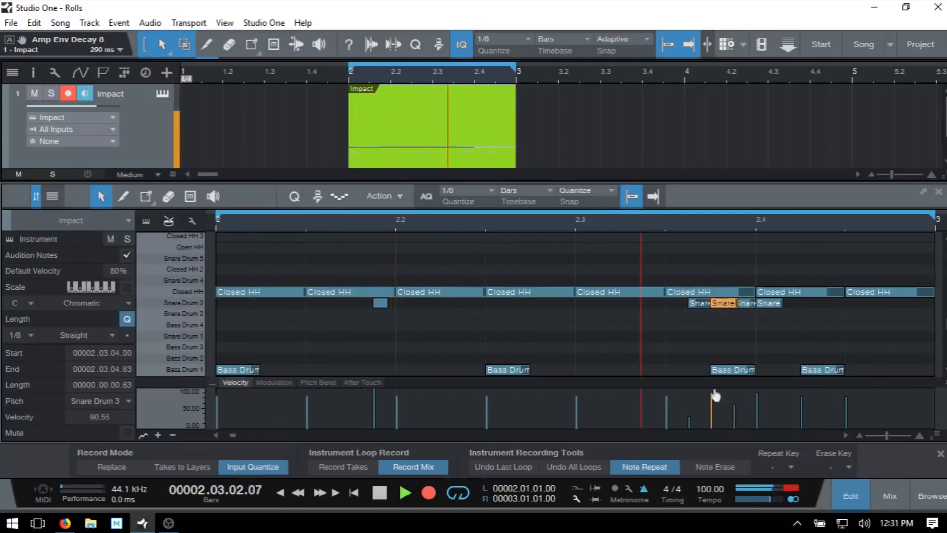
drag(712, 396, 713, 423)
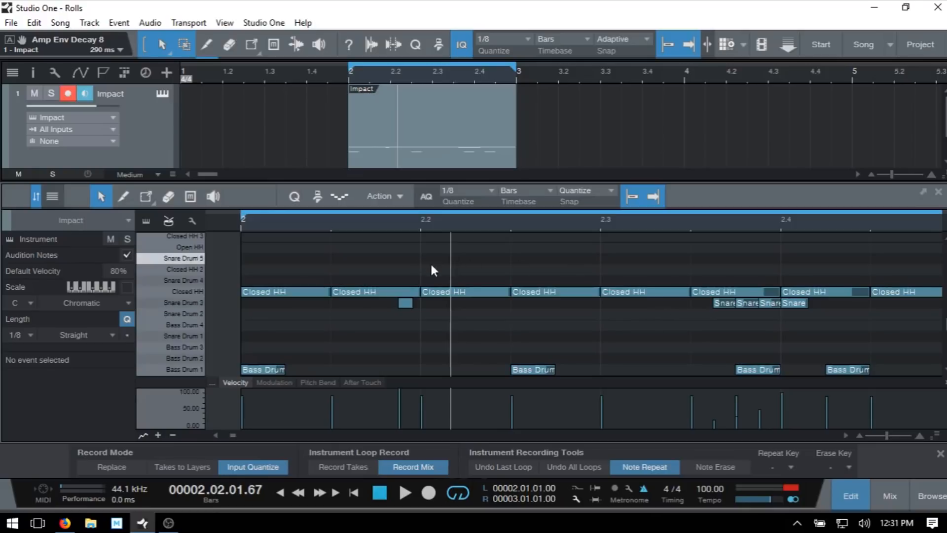
mouse_move(509, 261)
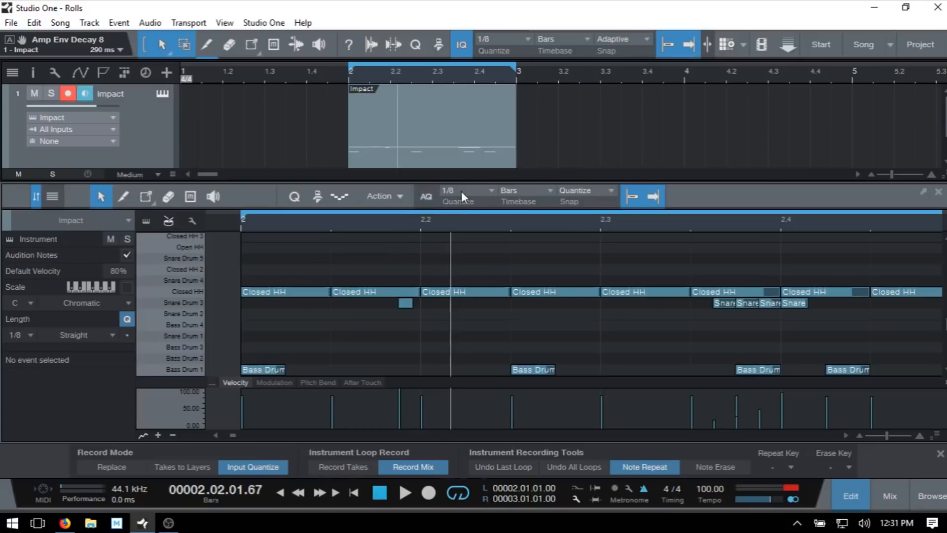
mouse_move(490, 193)
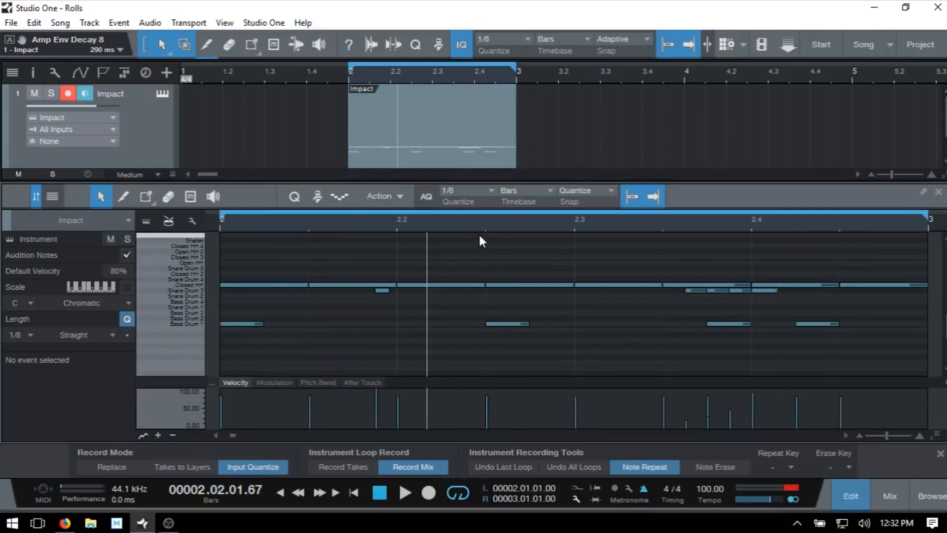
mouse_move(472, 201)
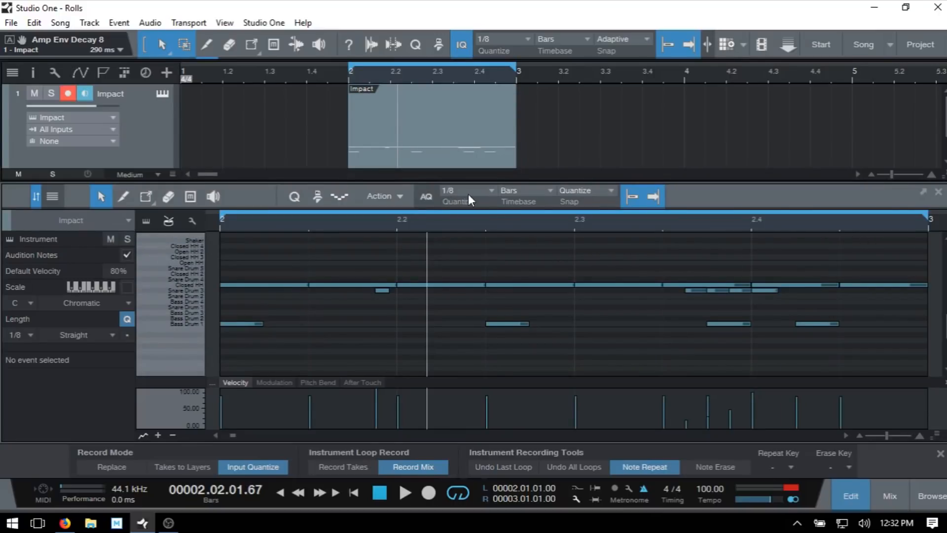
Set the grid to 1/32 and record short Closed HH 3 hits over beat 1
click(468, 193)
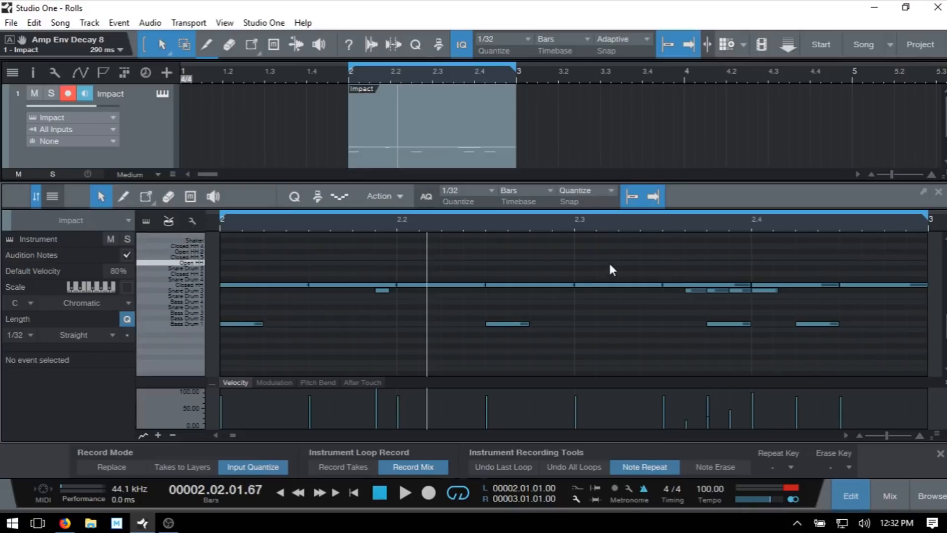
mouse_move(232, 266)
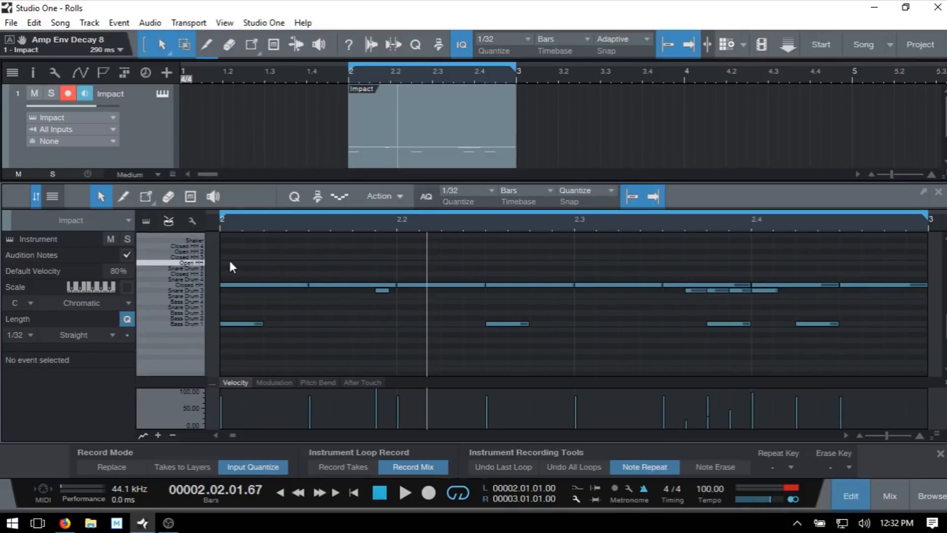
click(232, 256)
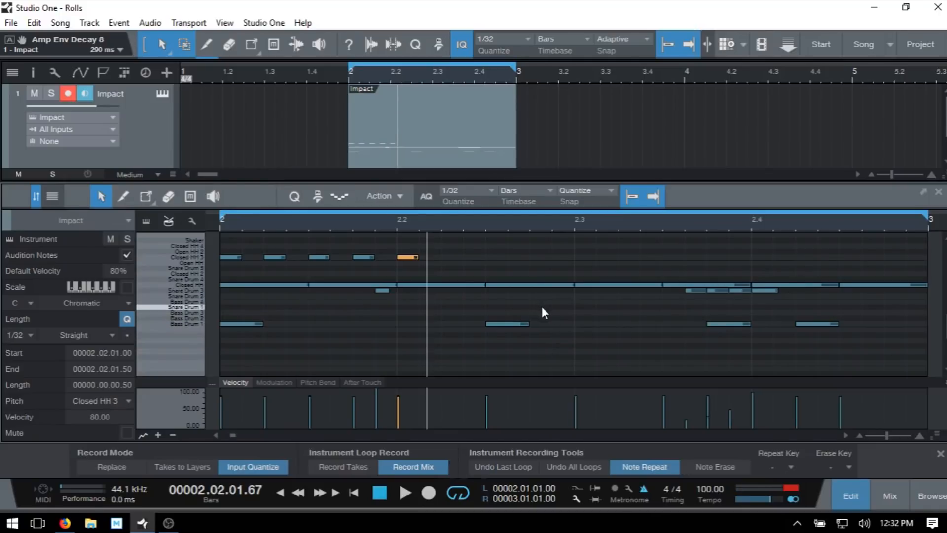
mouse_move(542, 313)
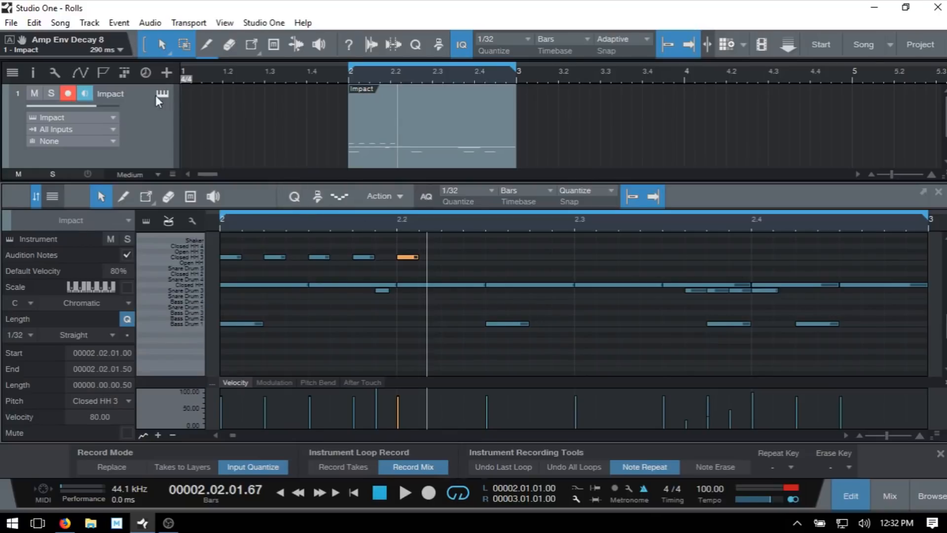
Open the Impact instrument editor from the drum track's icon
click(161, 95)
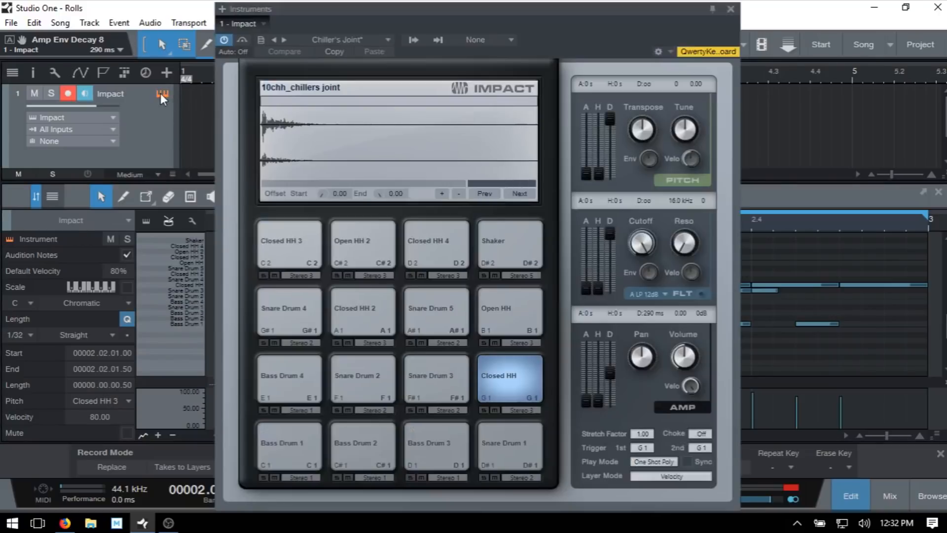
mouse_move(606, 328)
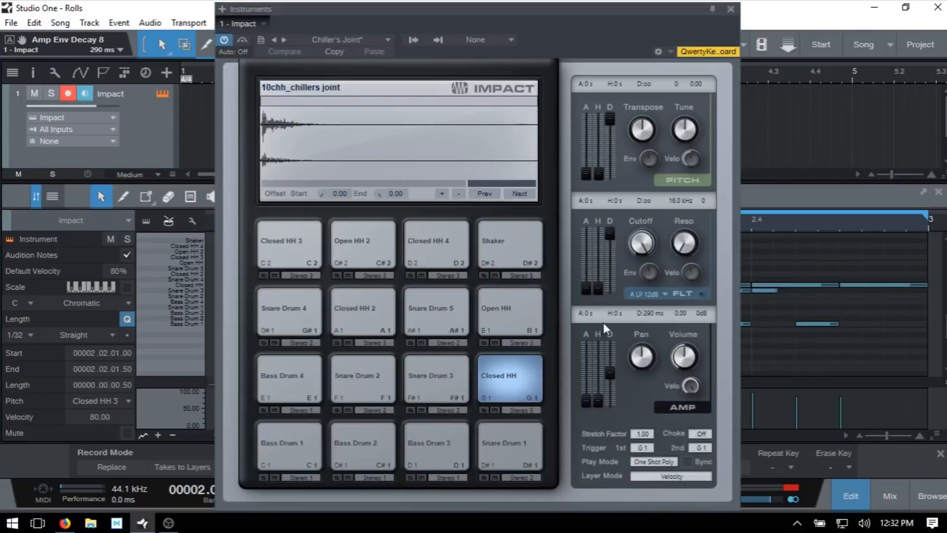
mouse_move(591, 285)
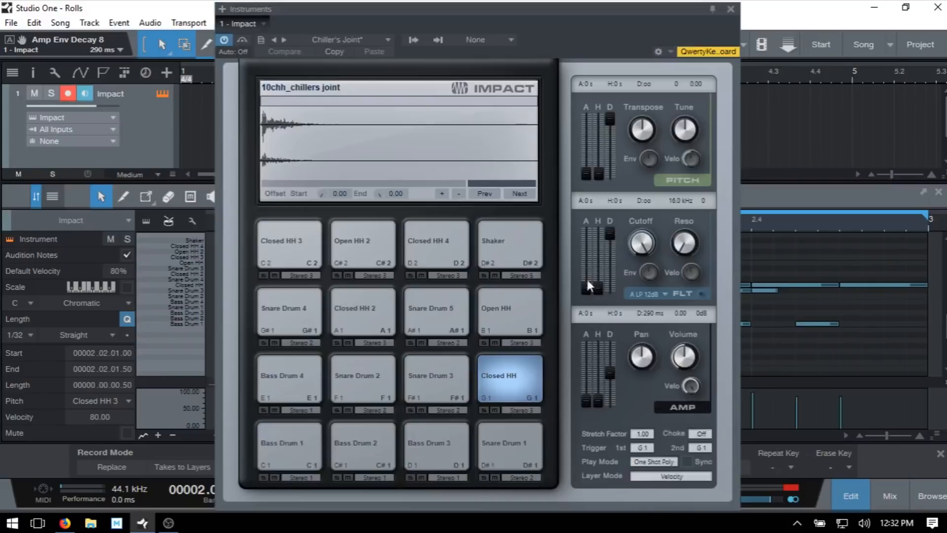
mouse_move(595, 187)
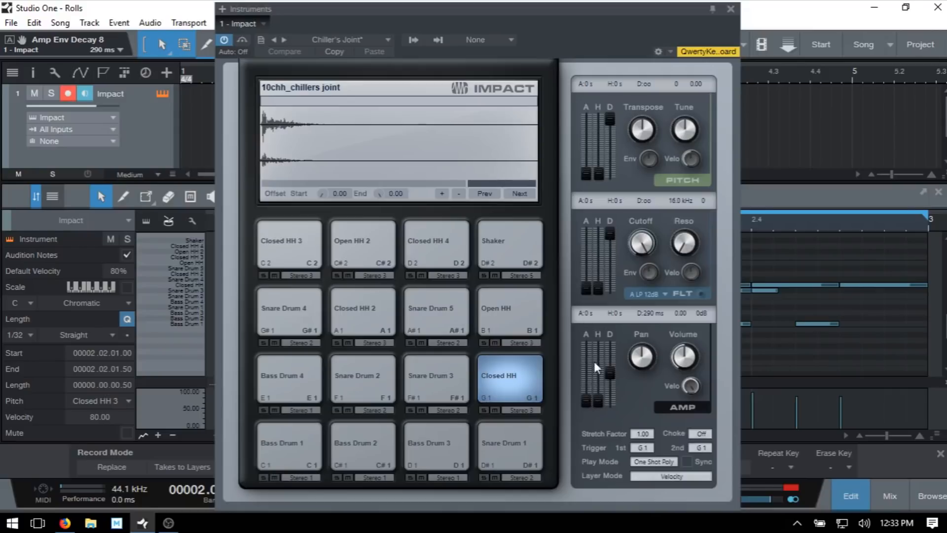
mouse_move(608, 344)
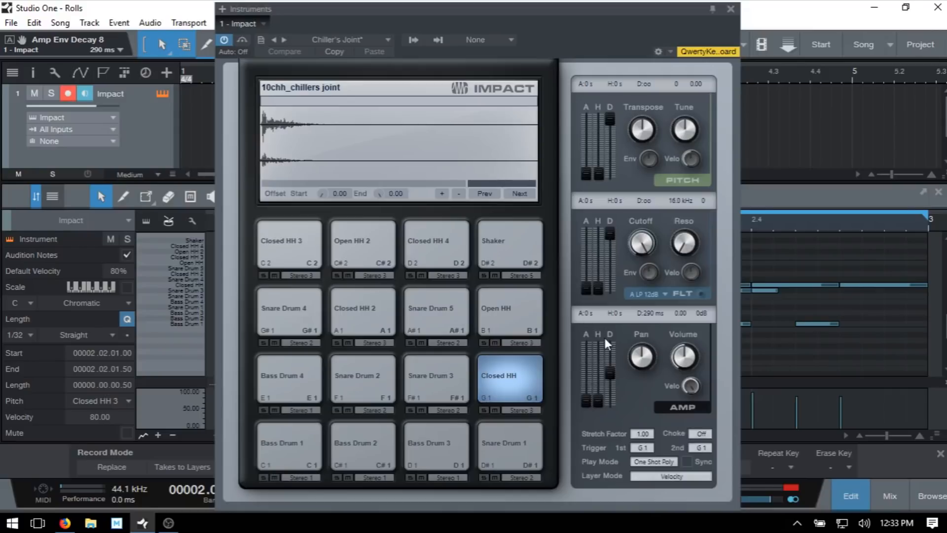
mouse_move(582, 466)
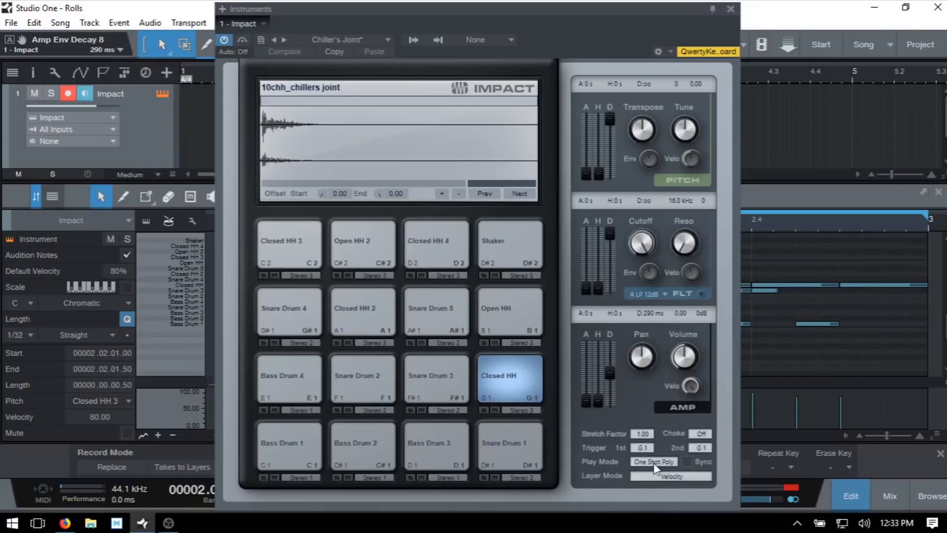
mouse_move(656, 463)
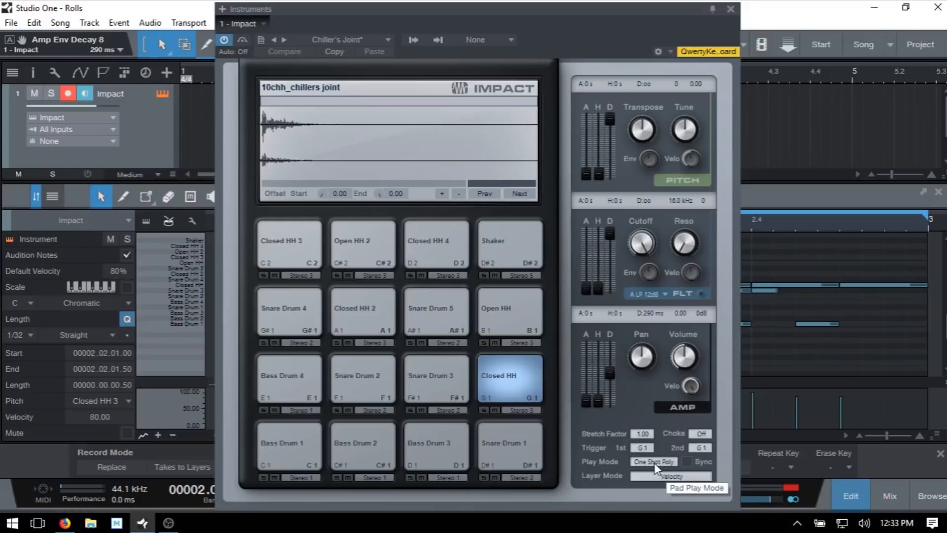
mouse_move(512, 448)
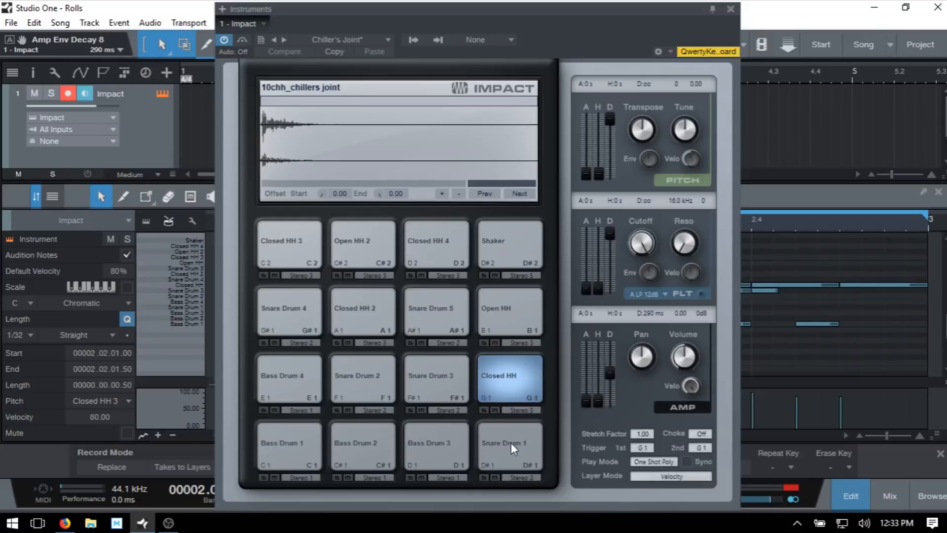
mouse_move(606, 456)
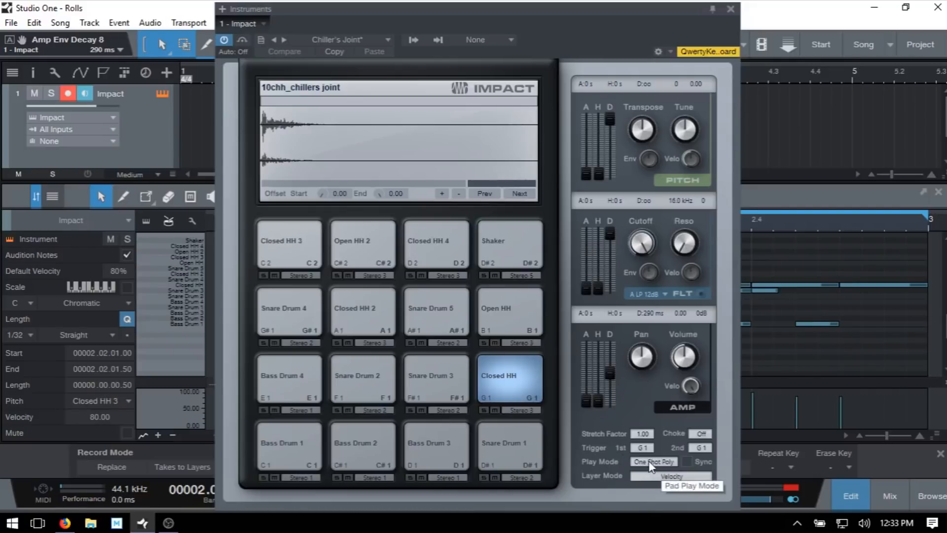
Show the Closed HH pad's Play Mode options, currently One Shot Poly
click(653, 462)
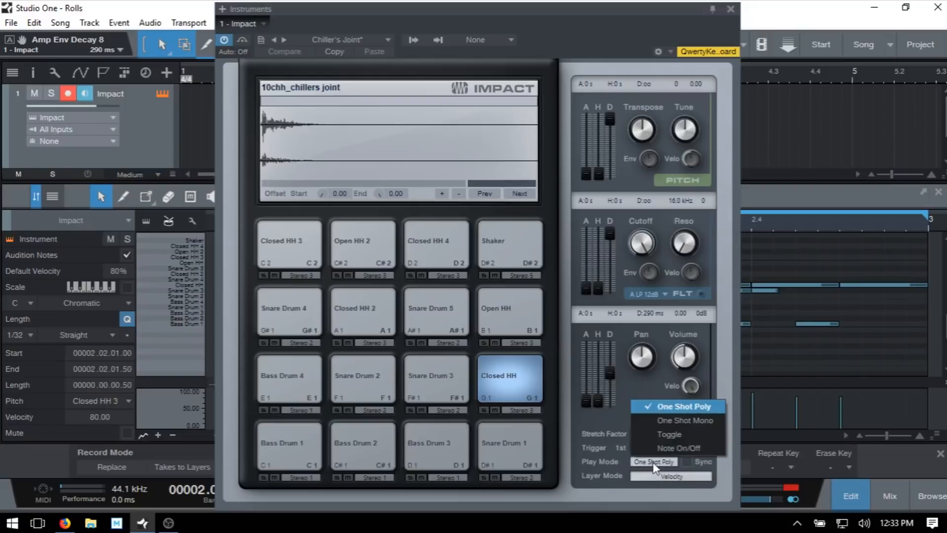
mouse_move(679, 421)
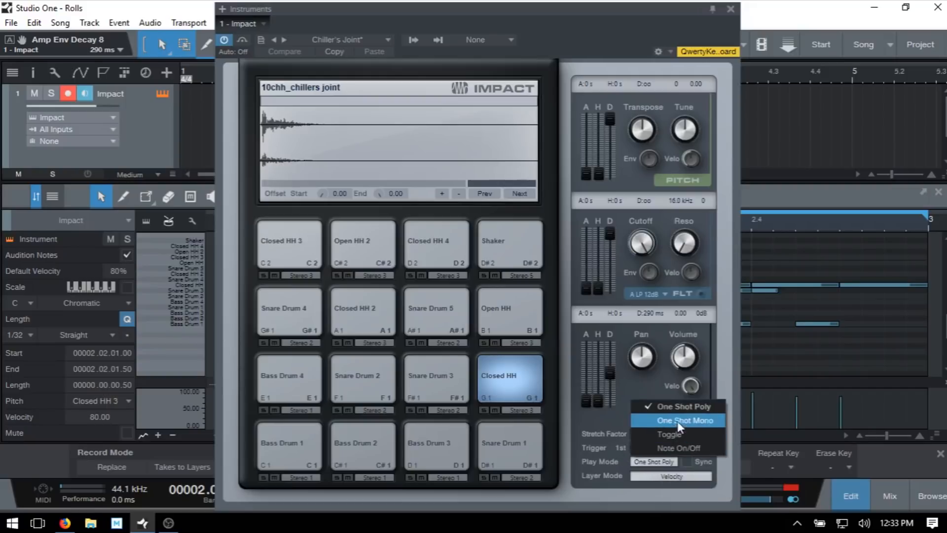